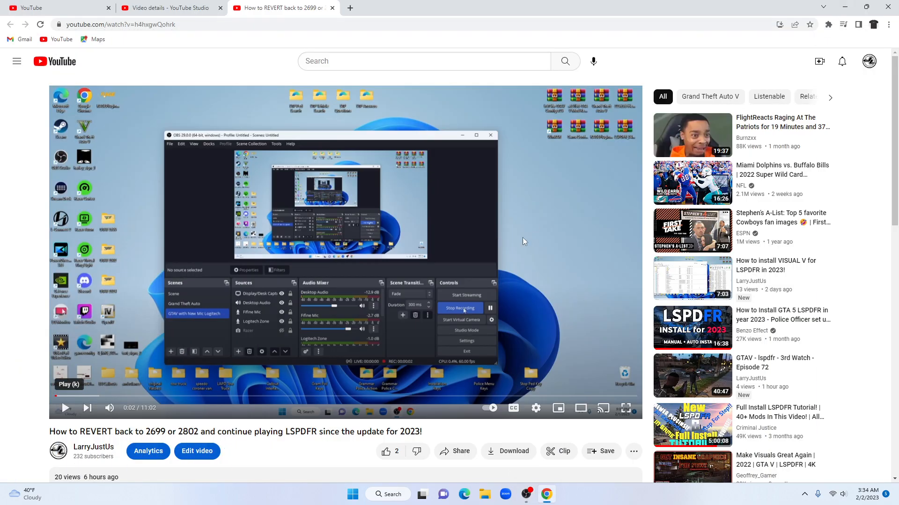
- Play the GTA V revert tutorial video and watch it in full screen
left_click(66, 408)
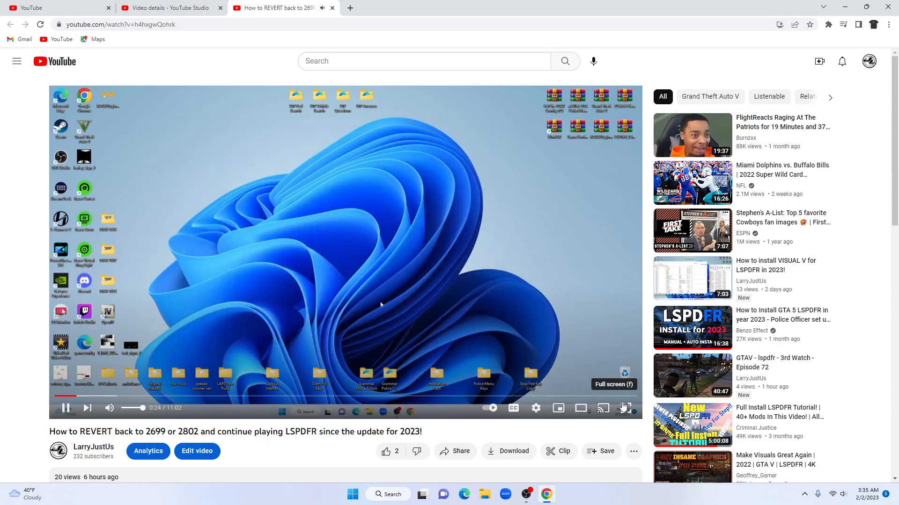
left_click(626, 408)
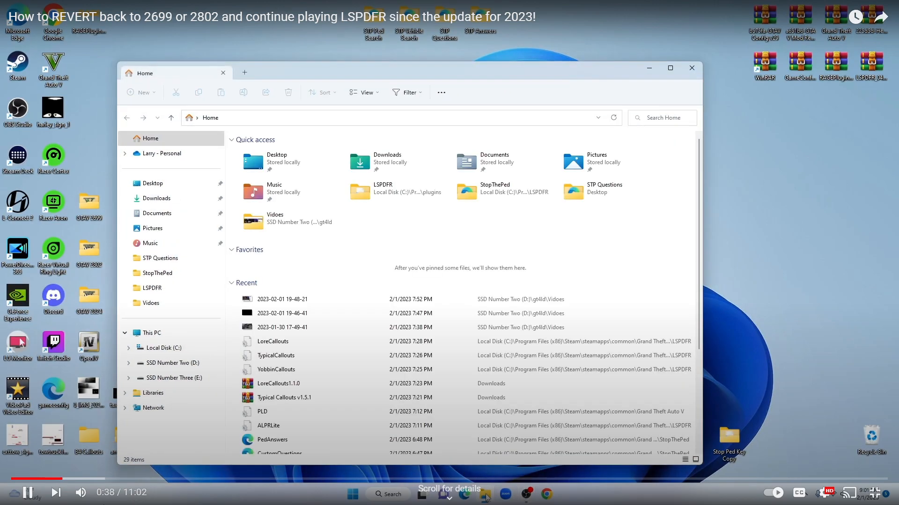
- Browse C:\Program Files (x86)\Steam\steamapps\common into the Grand Theft Auto V folder and look through its files
left_click(164, 347)
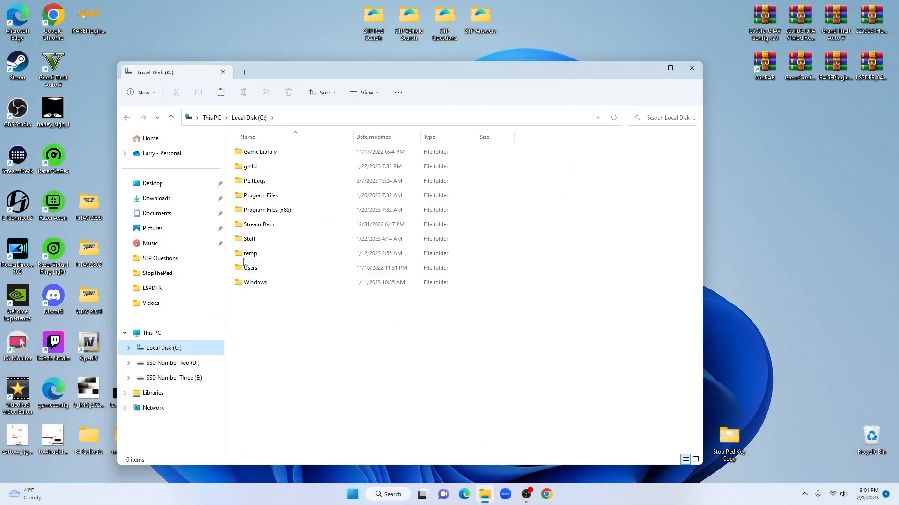
double_click(262, 209)
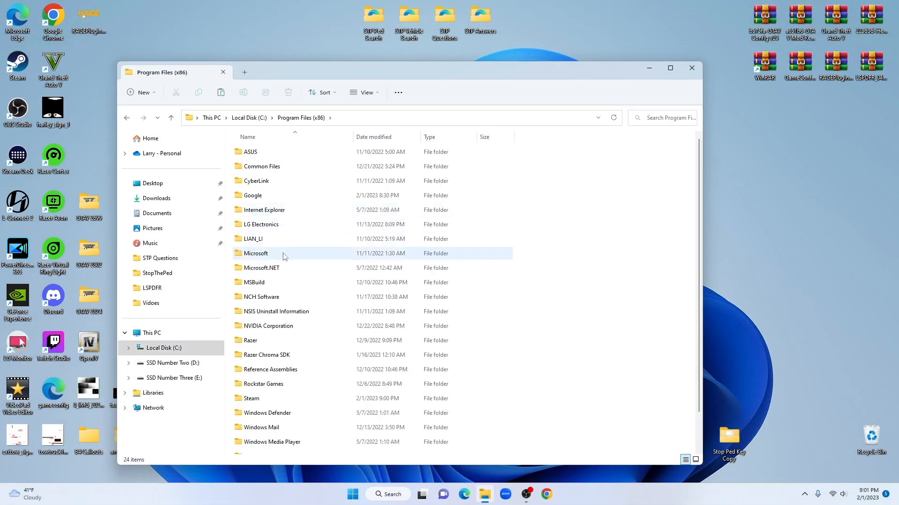
scroll("down", 3)
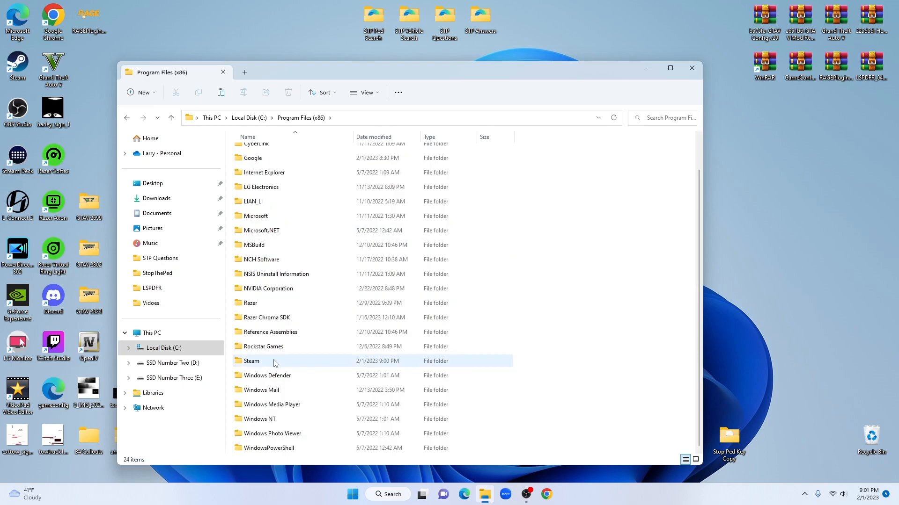
double_click(251, 361)
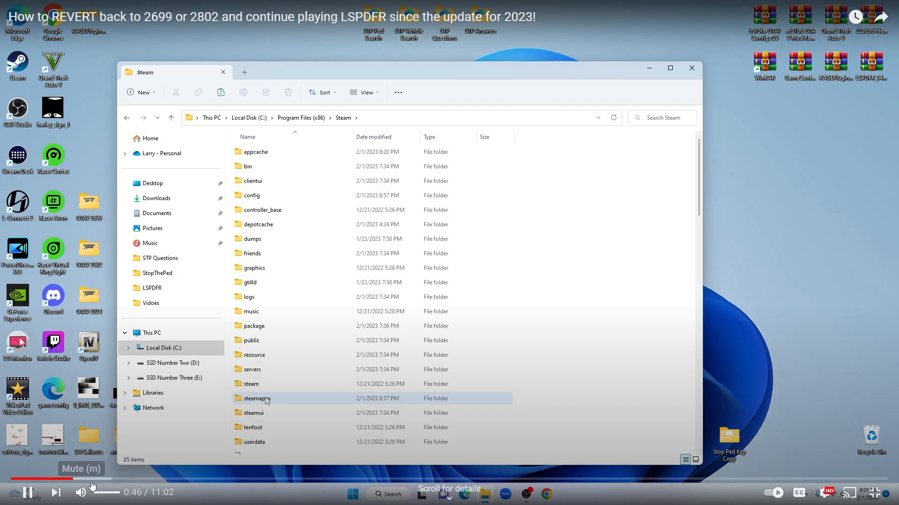
double_click(255, 399)
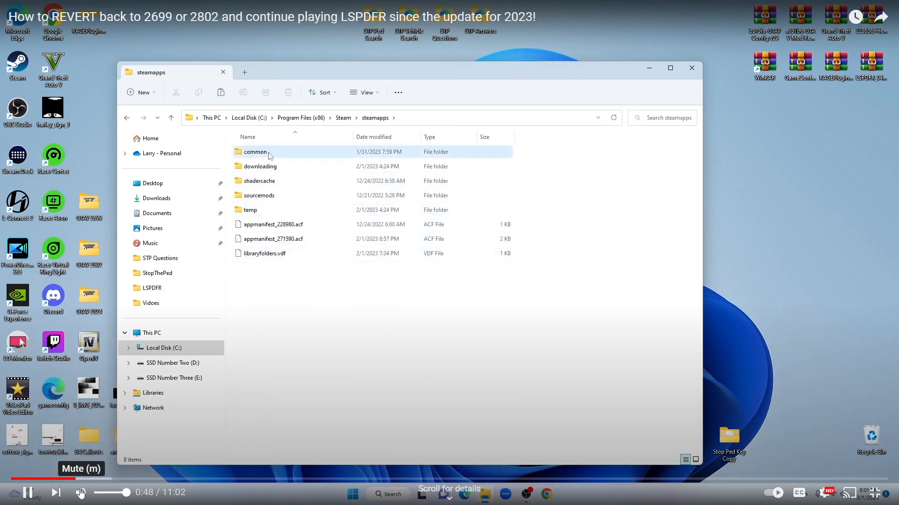
double_click(254, 151)
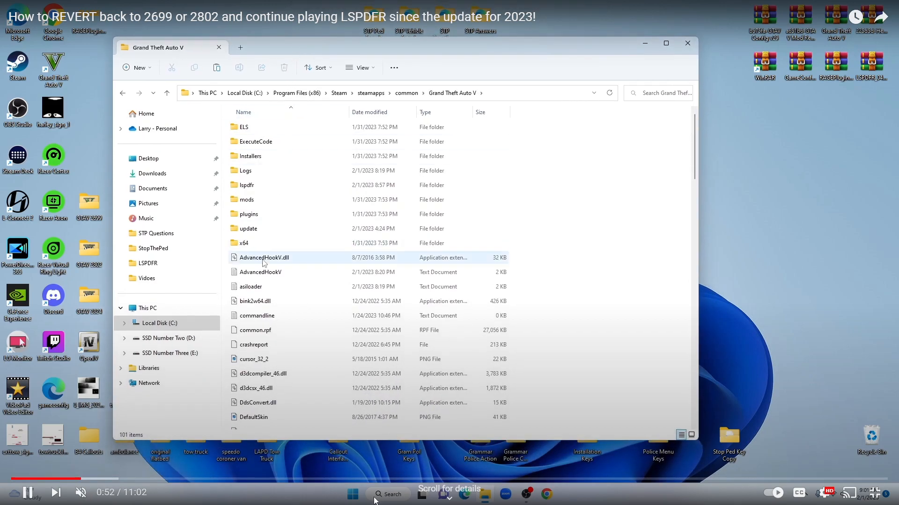
scroll("down", 3)
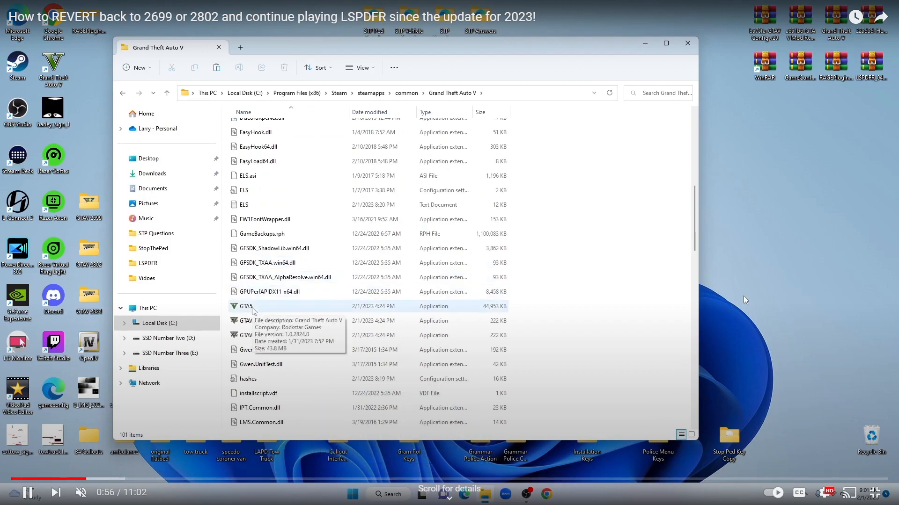
mouse_move(720, 291)
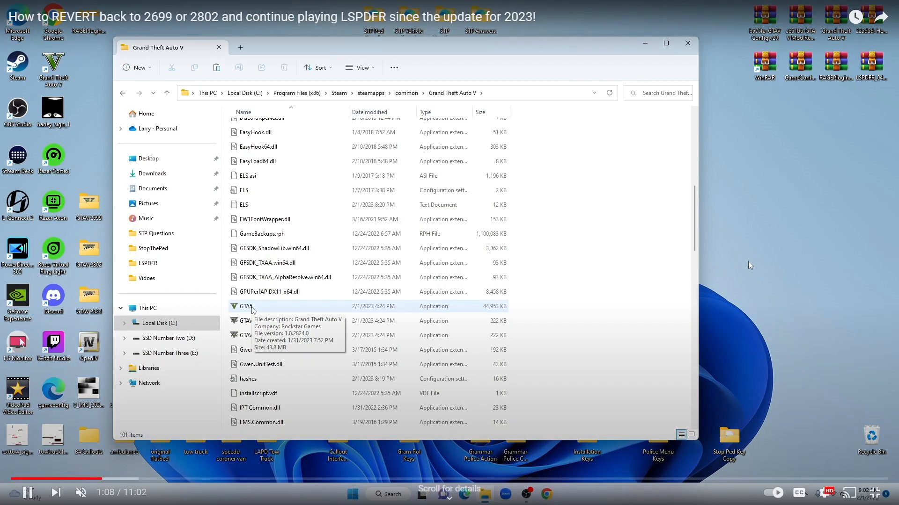
scroll("down", 3)
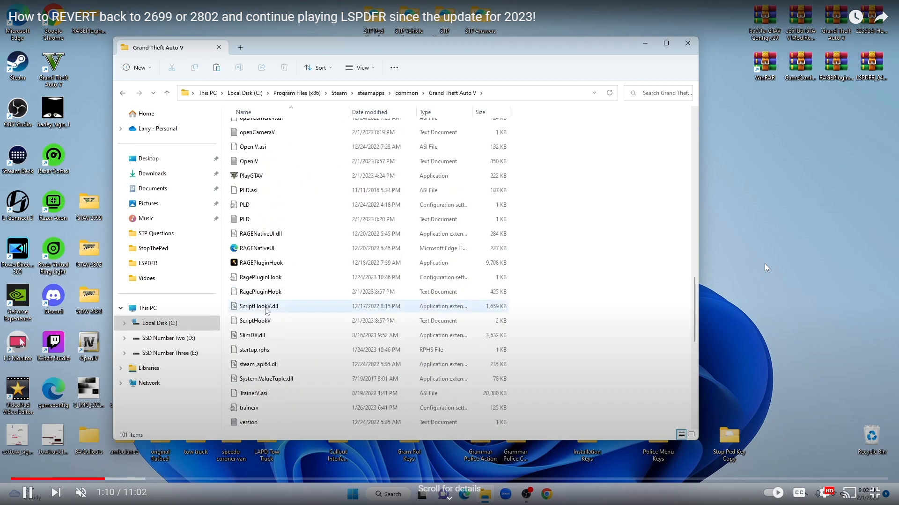
mouse_move(258, 262)
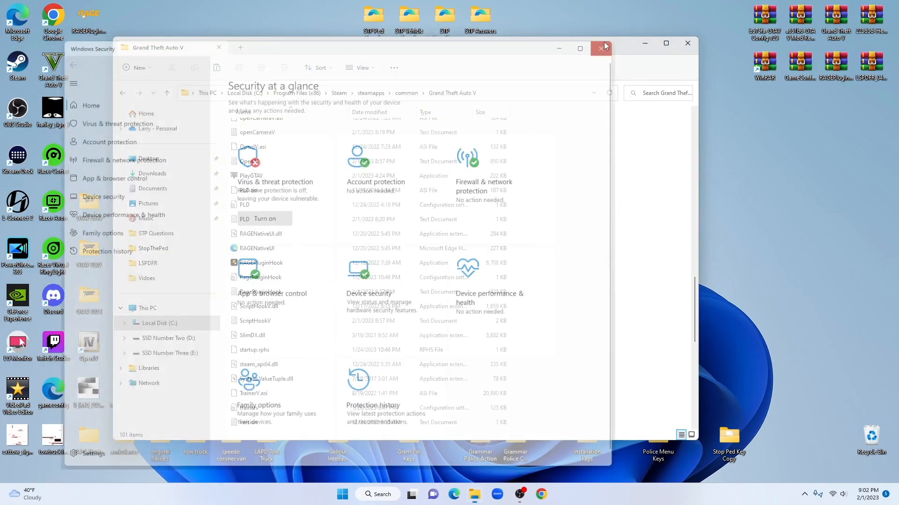
- Launch RAGEPluginHook.exe from the game folder and answer No to reverting to game version 2802.0
left_click(600, 49)
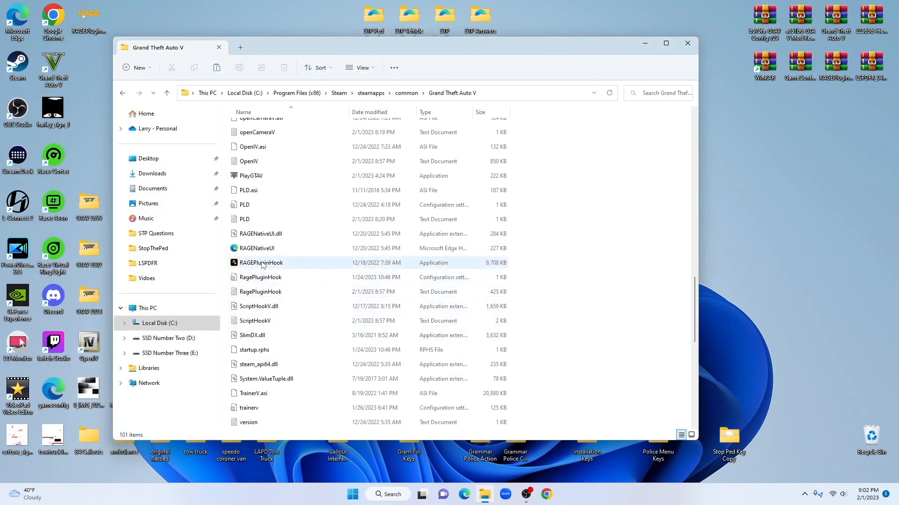
left_click(260, 262)
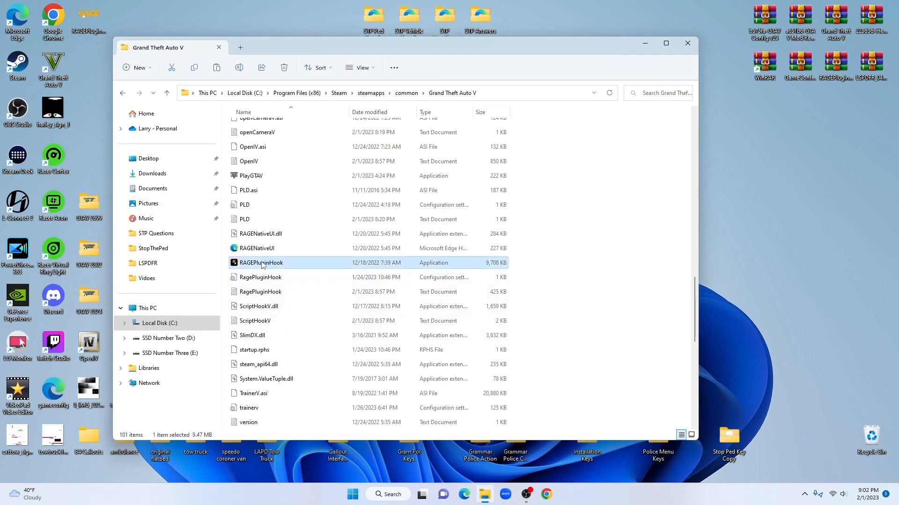
double_click(261, 262)
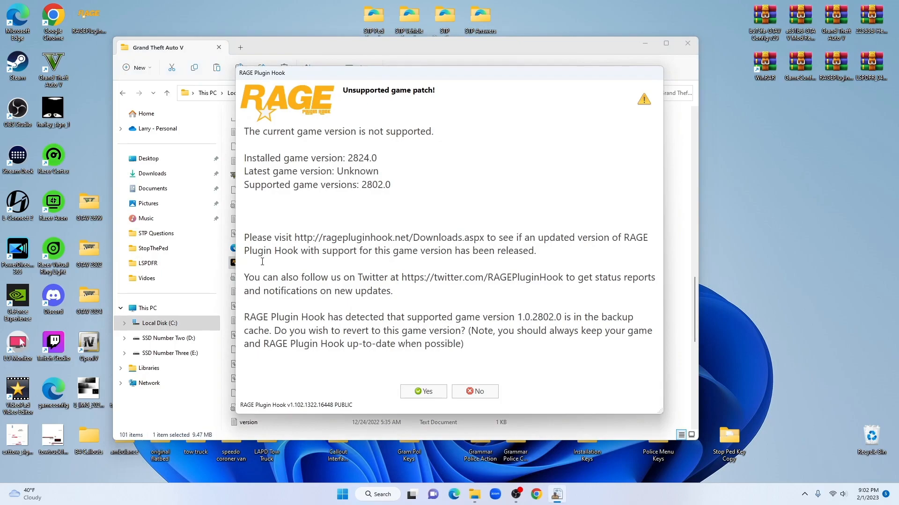
mouse_move(375, 199)
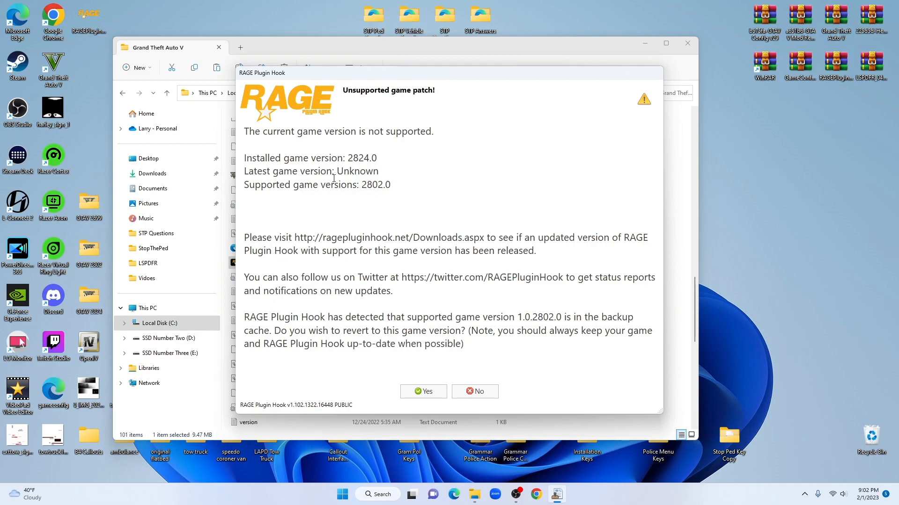
mouse_move(335, 202)
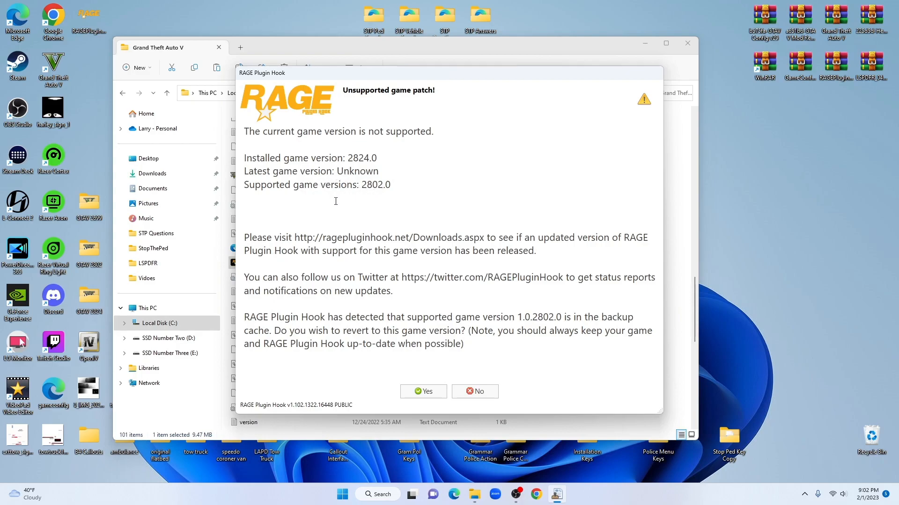
mouse_move(354, 197)
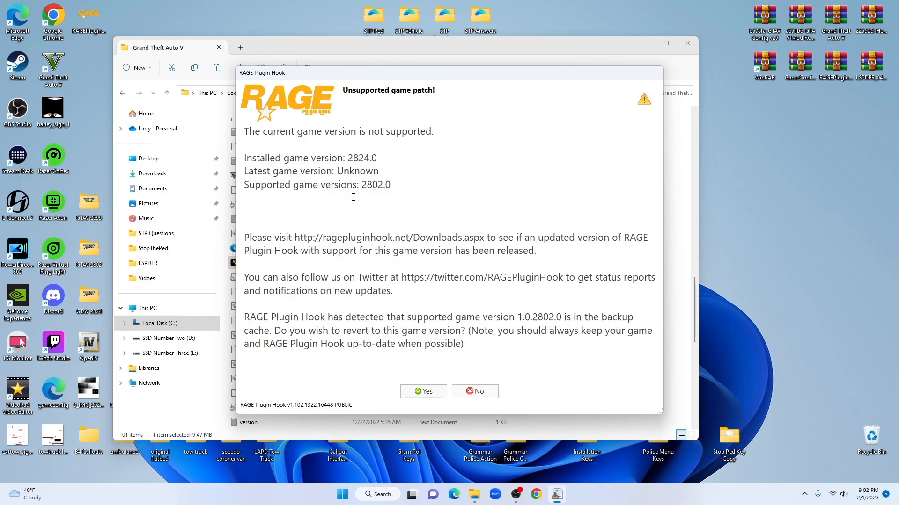
mouse_move(365, 195)
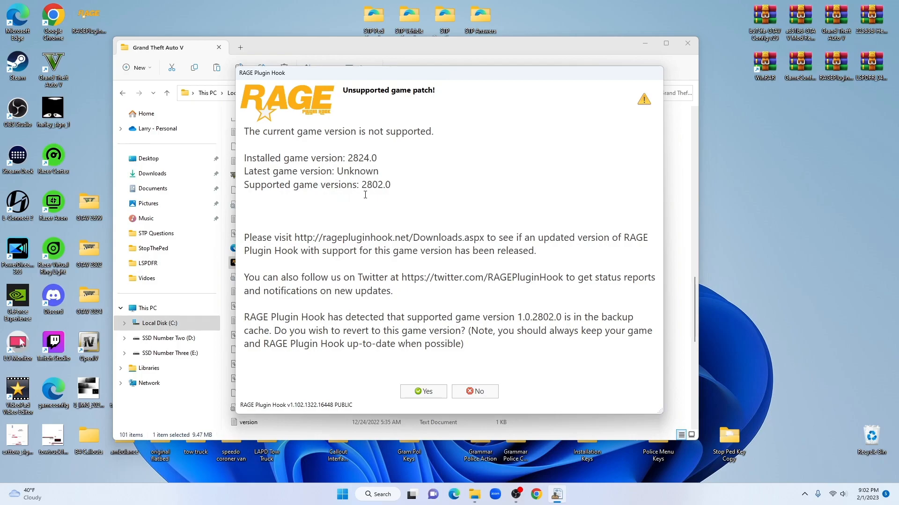
mouse_move(511, 219)
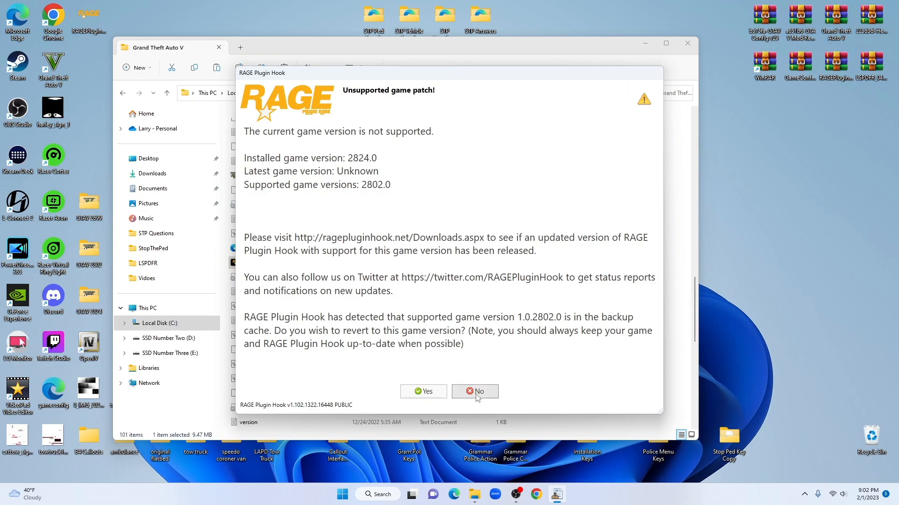
left_click(475, 391)
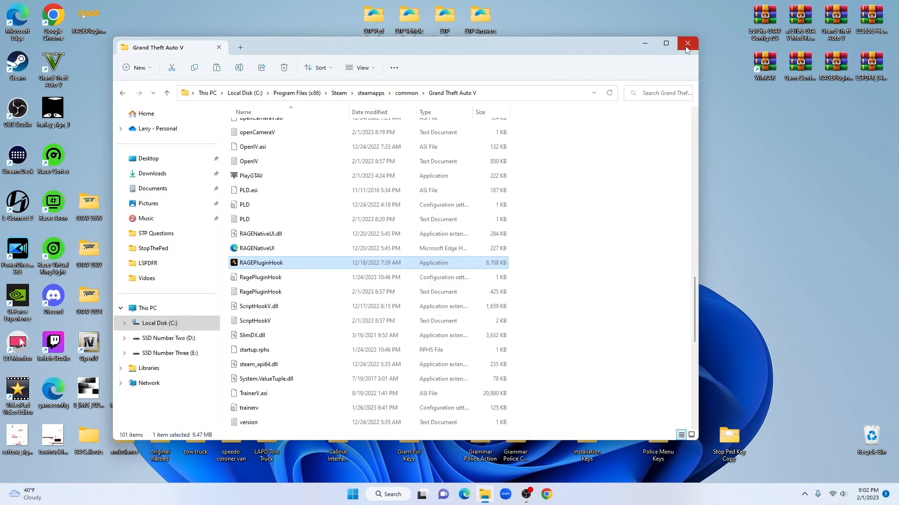
- Close the game folder, reopen File Explorer and enter Emergency Copies on SSD Number Two (D:)
left_click(687, 44)
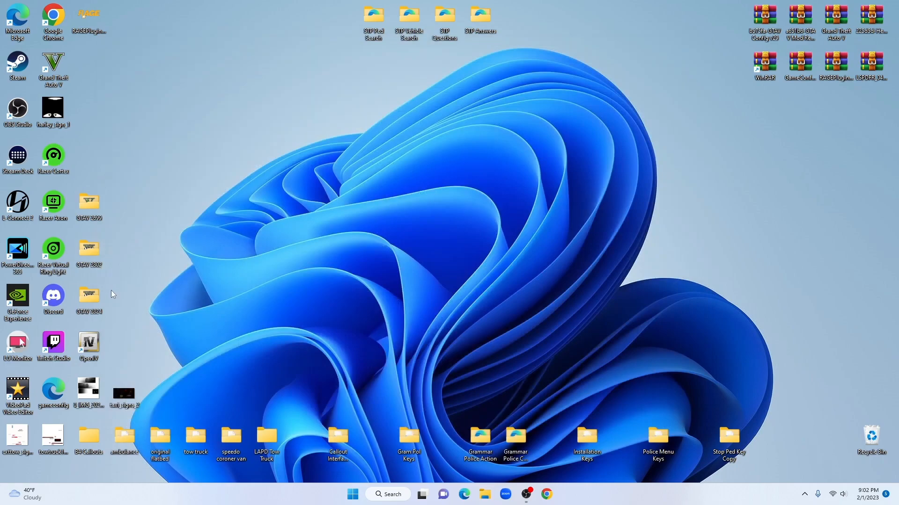
mouse_move(110, 243)
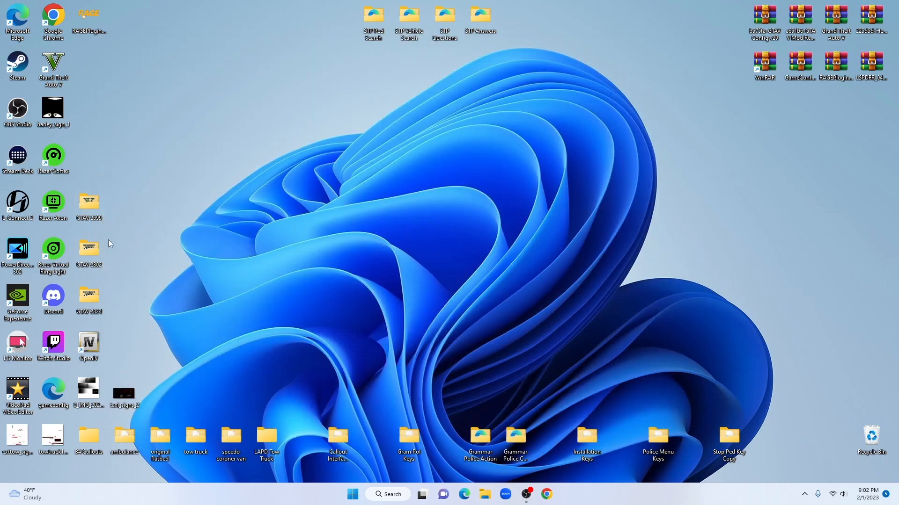
mouse_move(176, 295)
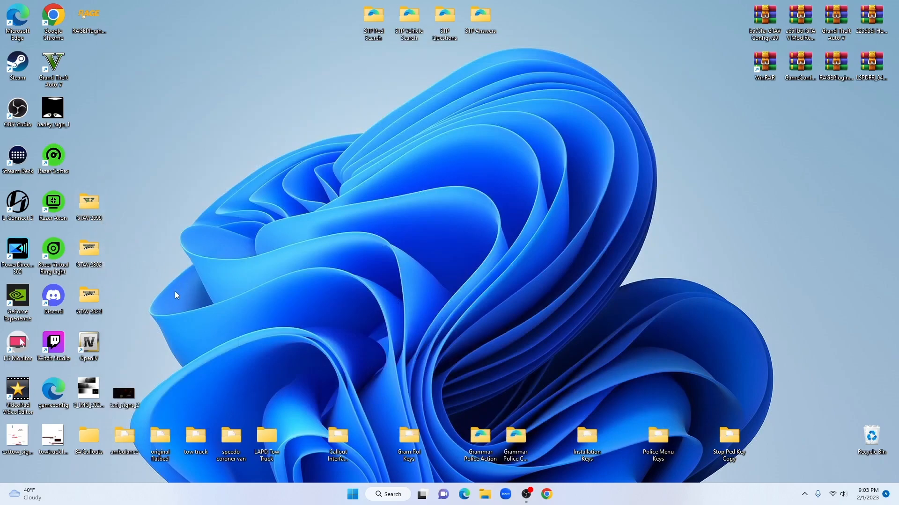
mouse_move(371, 401)
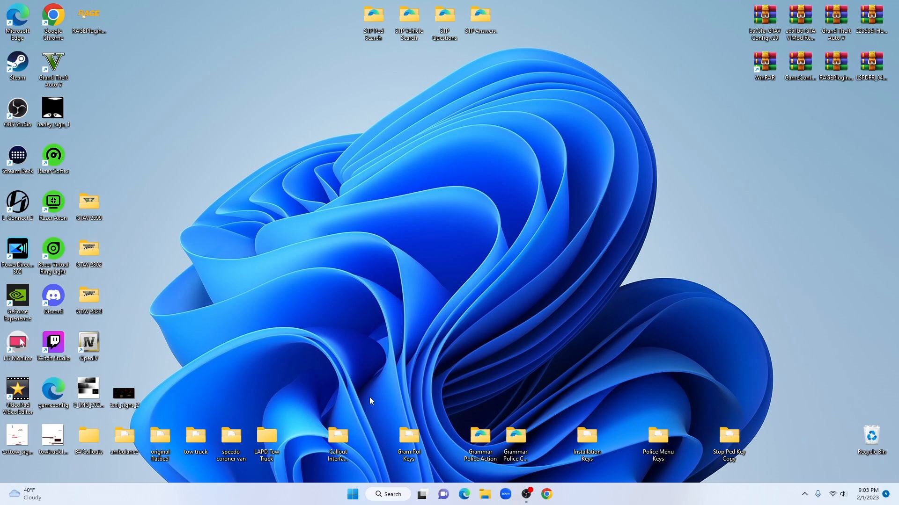
left_click(484, 494)
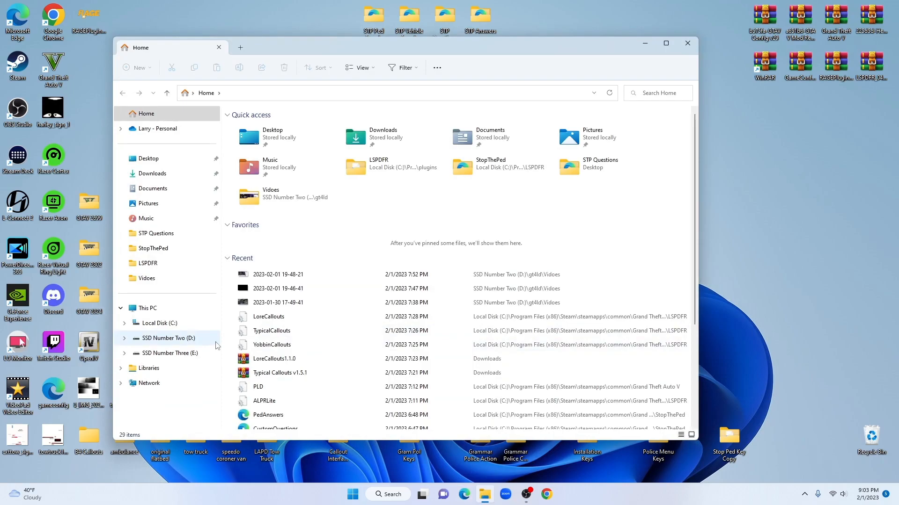
mouse_move(170, 338)
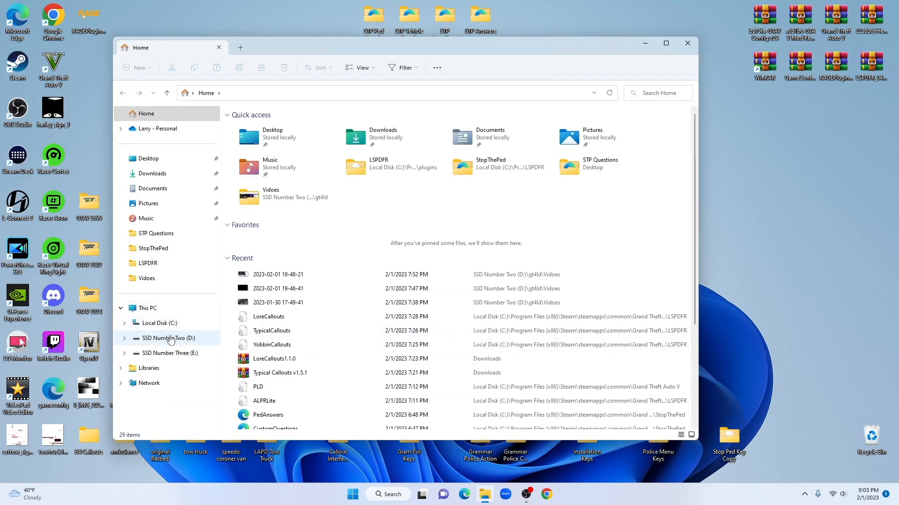
left_click(169, 339)
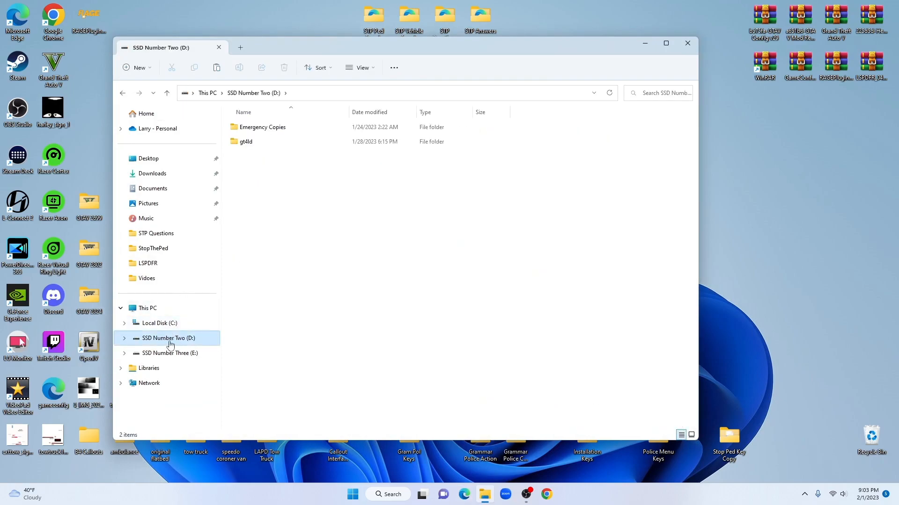
left_click(263, 127)
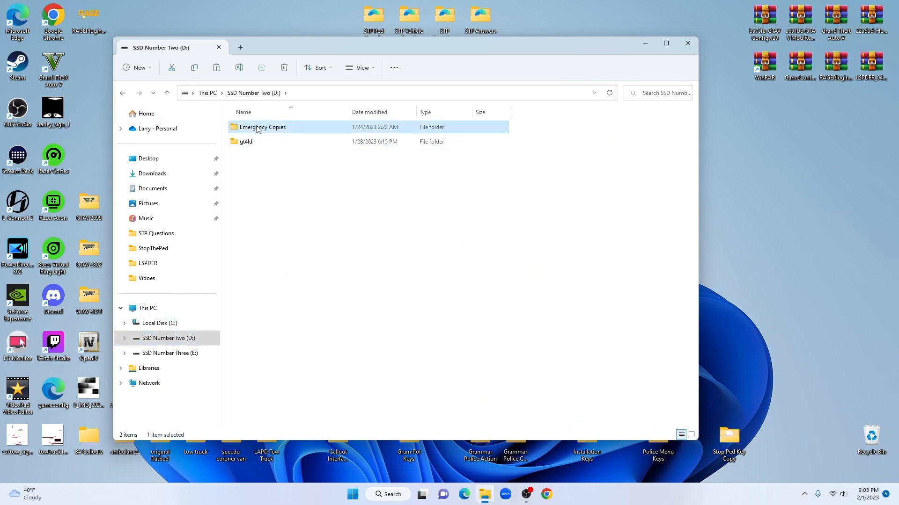
double_click(262, 128)
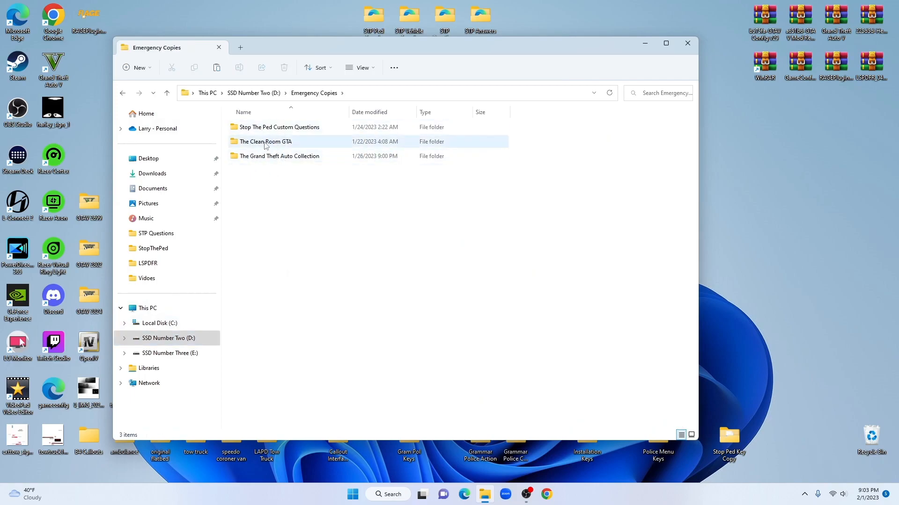
- Look inside The Grand Theft Auto Collection backup, check SSD Number Three (E:), then return to the C drive
left_click(279, 156)
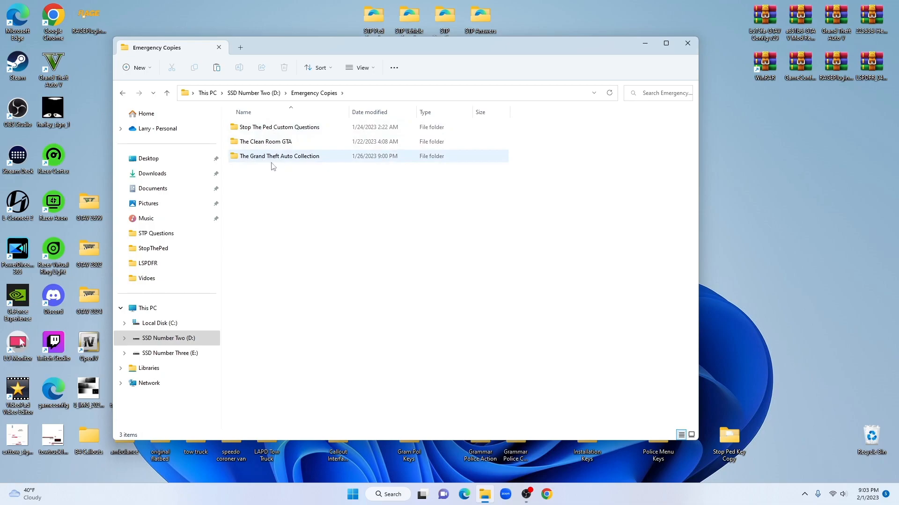
double_click(279, 155)
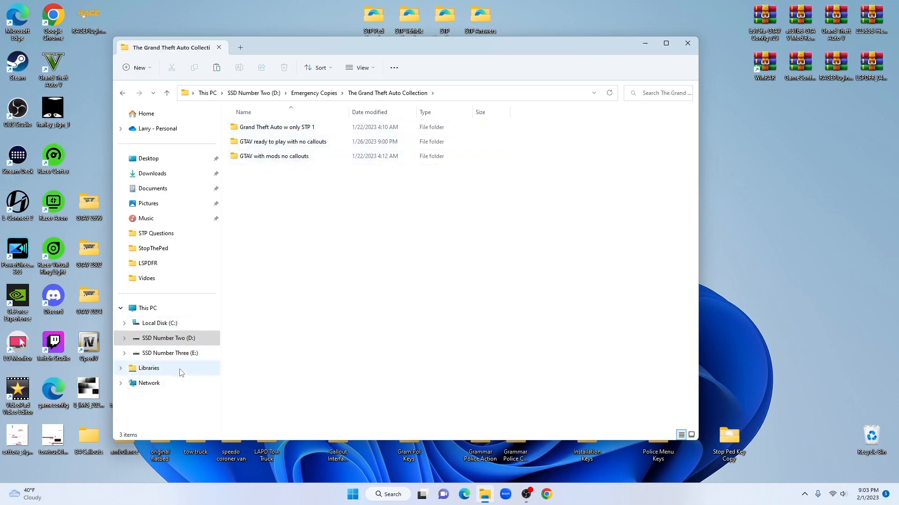
left_click(168, 354)
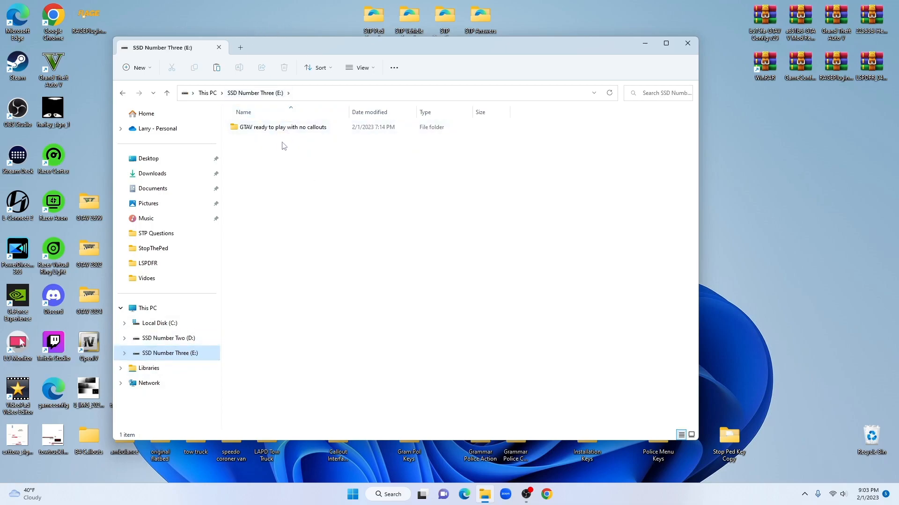
mouse_move(168, 339)
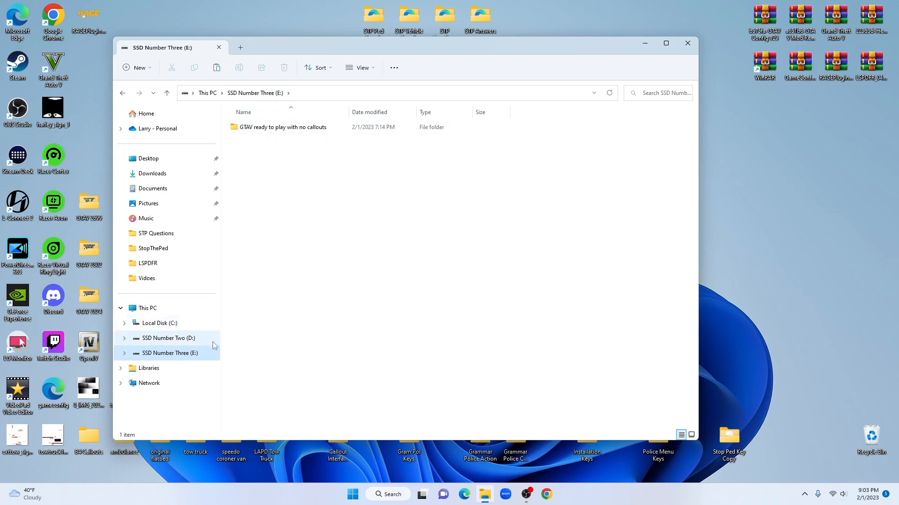
mouse_move(174, 323)
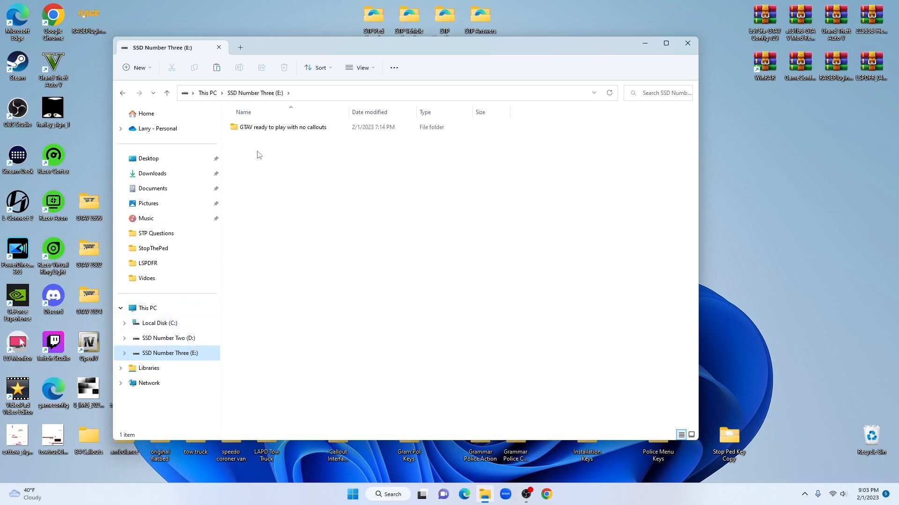
mouse_move(261, 132)
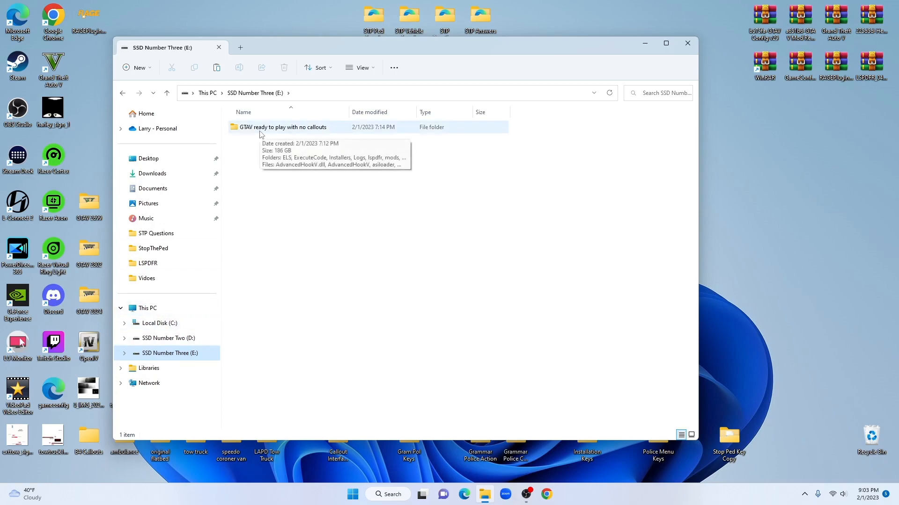
mouse_move(170, 339)
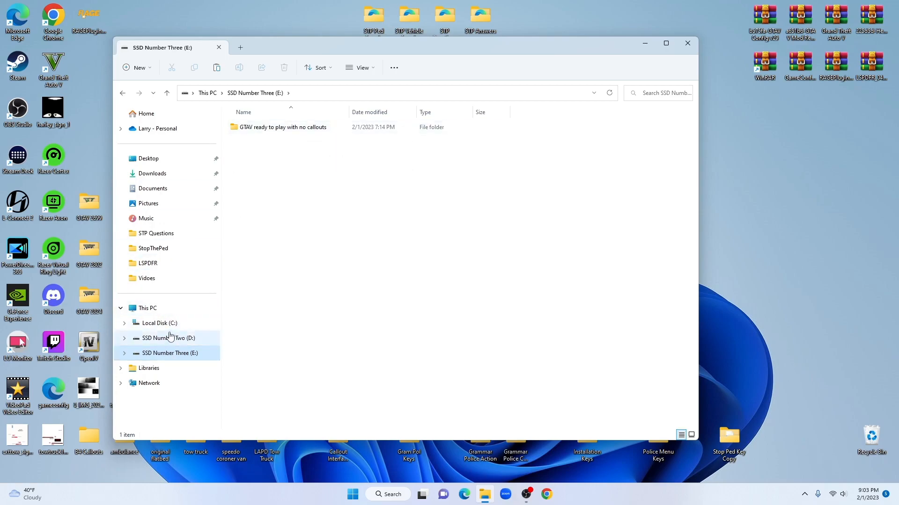
left_click(159, 323)
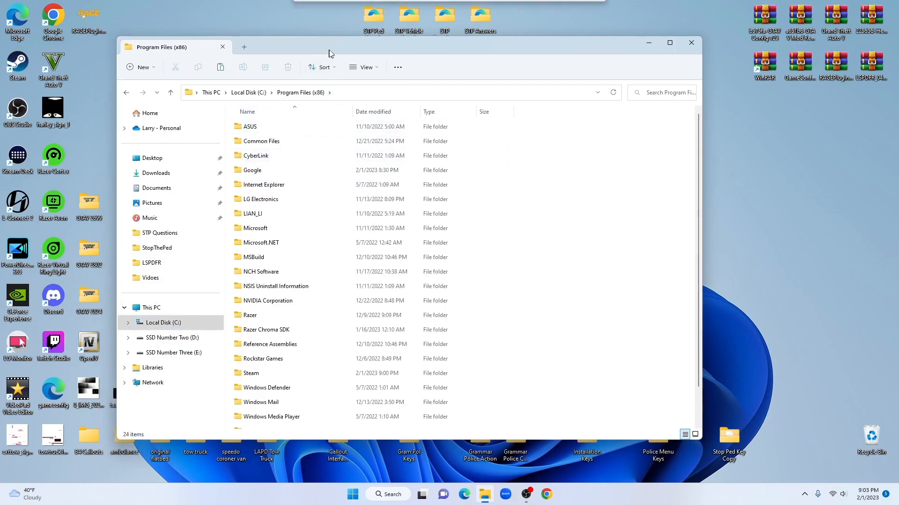
- Go through Steam > steamapps > common into the Grand Theft Auto V folder and scroll to GTA5.exe
scroll("down", 3)
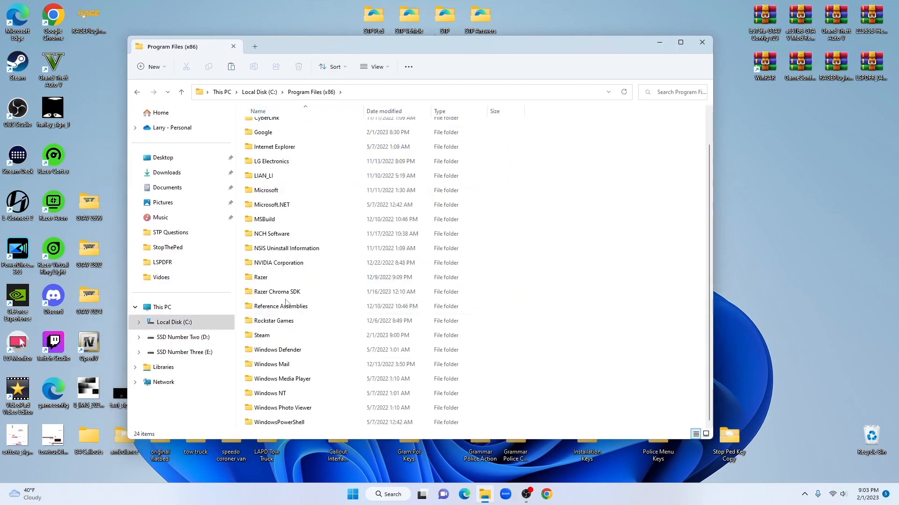
double_click(262, 335)
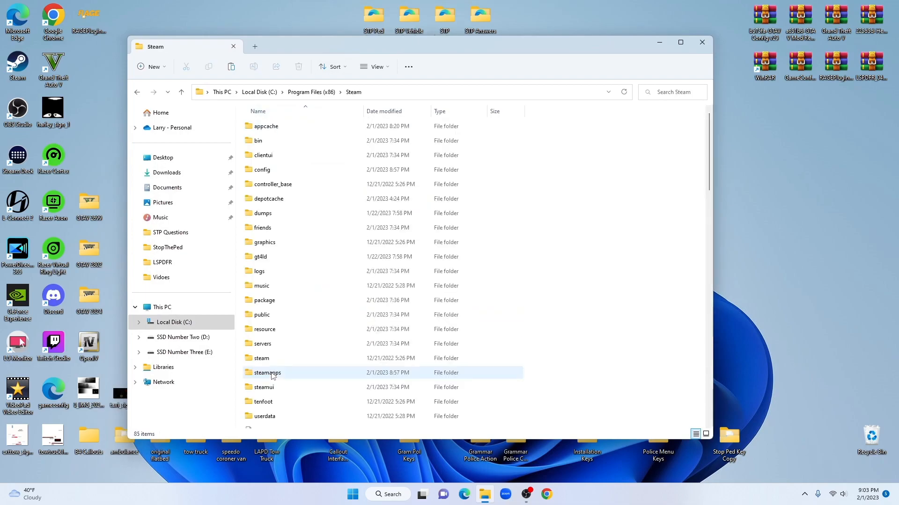
double_click(270, 372)
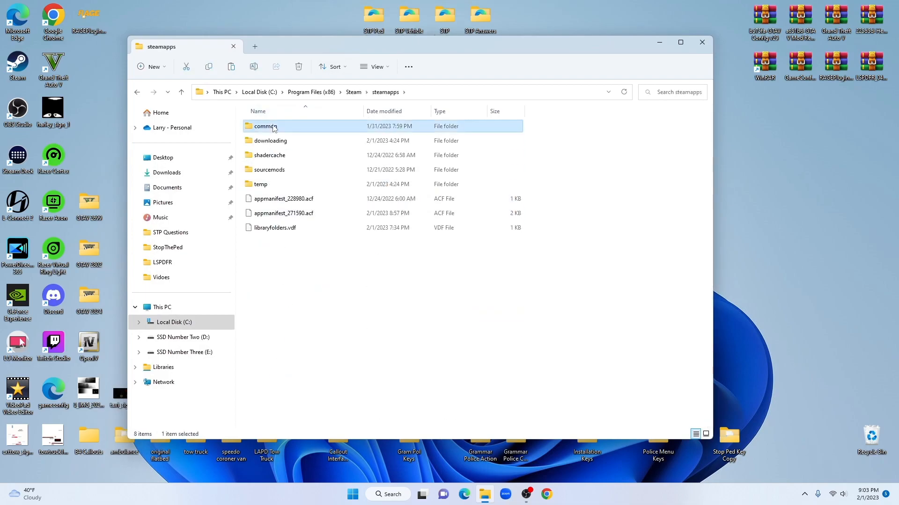
double_click(266, 127)
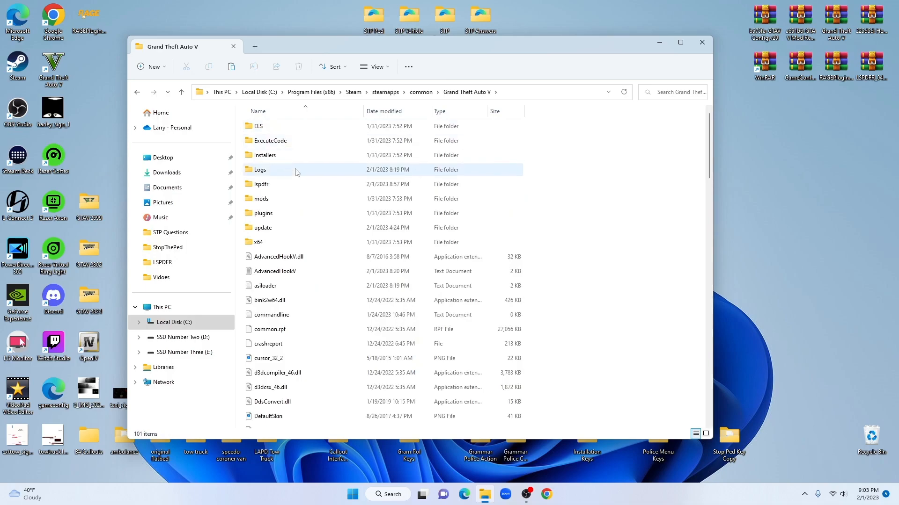
scroll("down", 3)
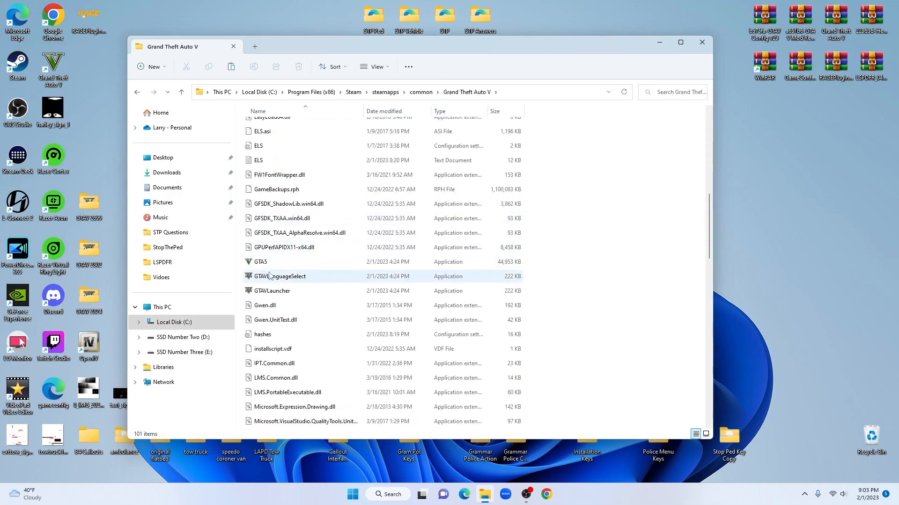
mouse_move(260, 264)
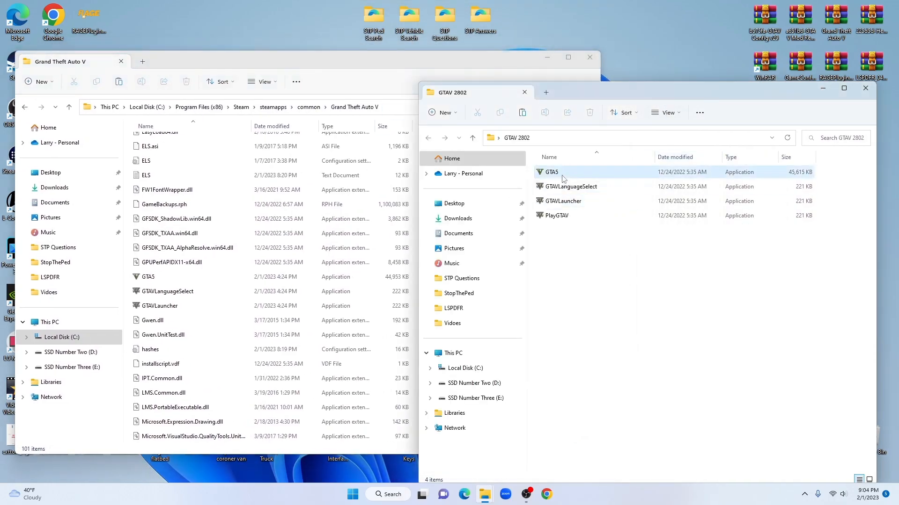
- Copy GTA5, GTAVLanguageSelect, GTAVLauncher and PlayGTAV from the GTAV 2802 folder
left_click(551, 172)
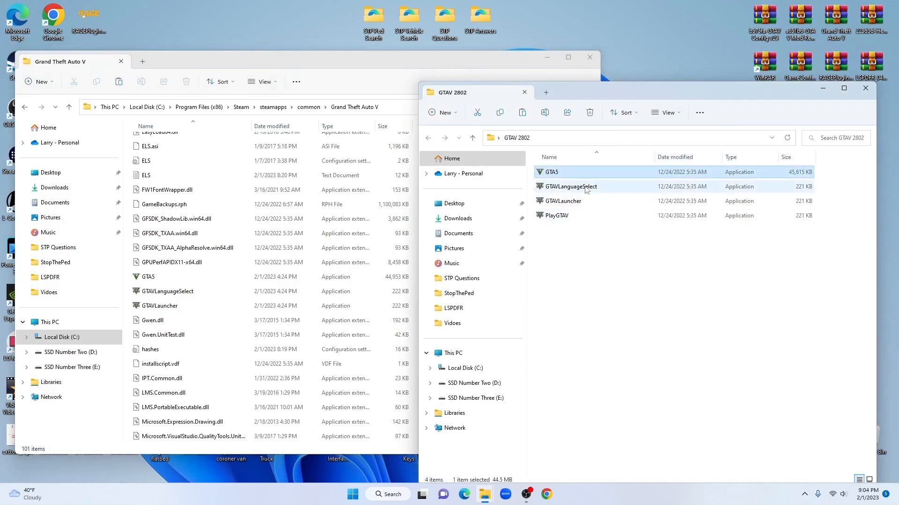
mouse_move(580, 174)
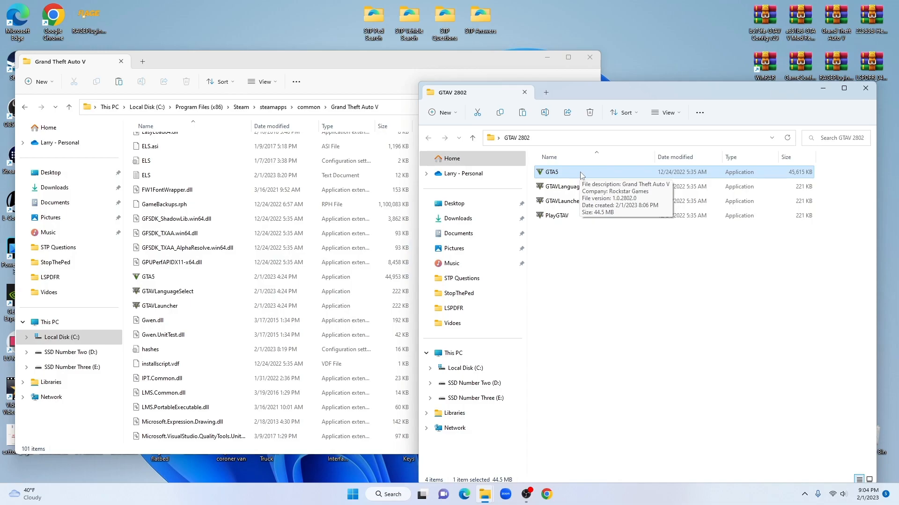
mouse_move(612, 206)
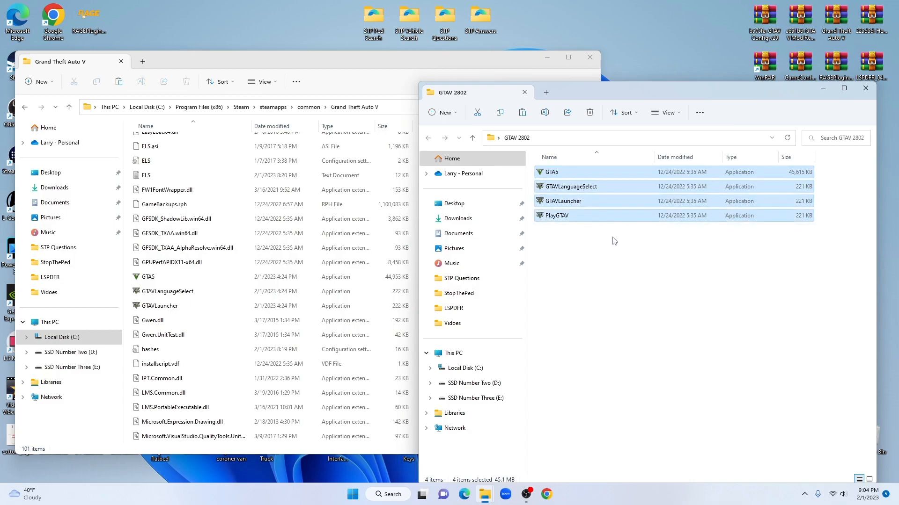
right_click(556, 215)
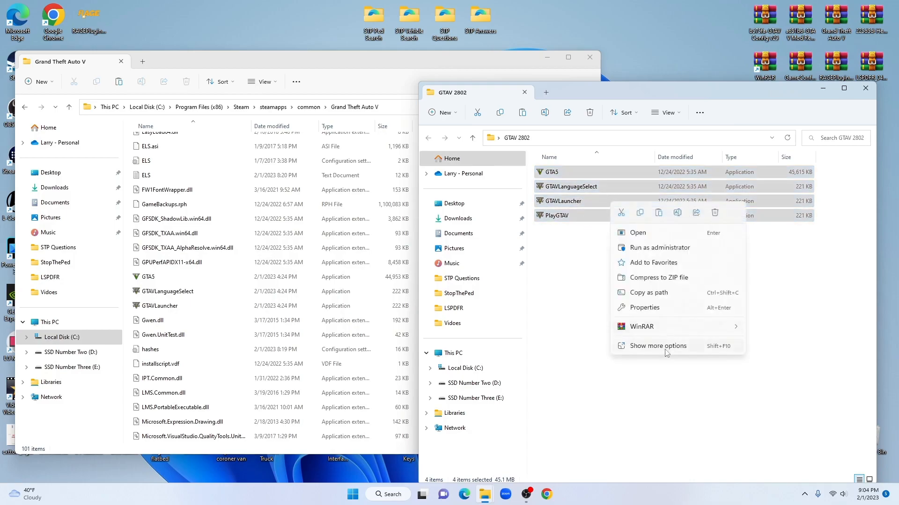
left_click(657, 346)
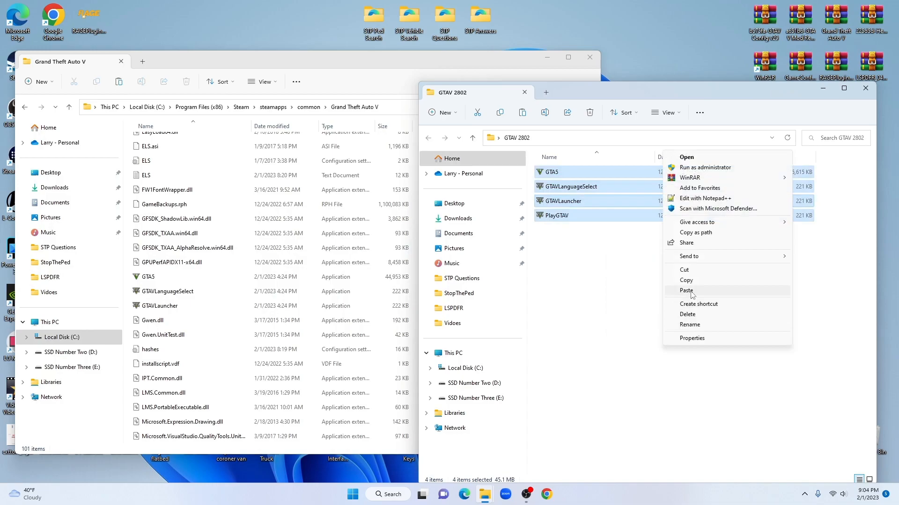
left_click(685, 290)
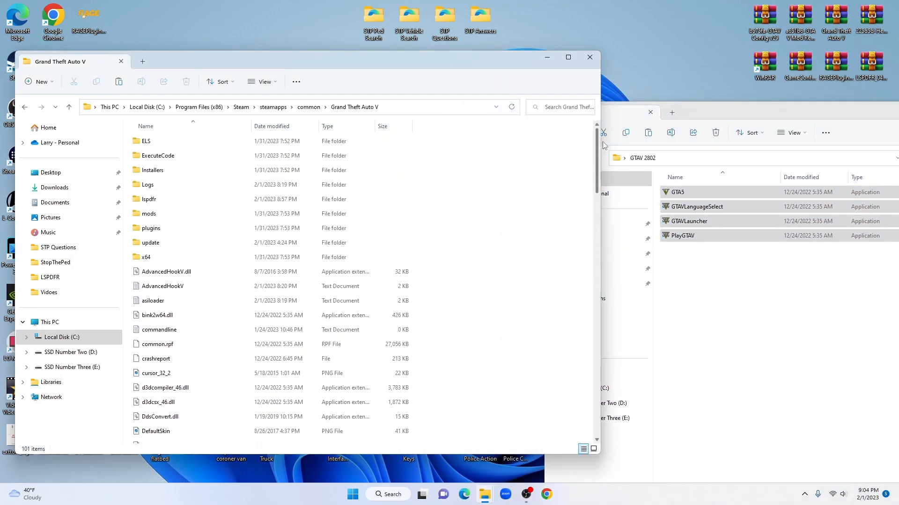
- Paste the four 2802 executables into the Grand Theft Auto V folder, replacing the existing files
scroll("down", 3)
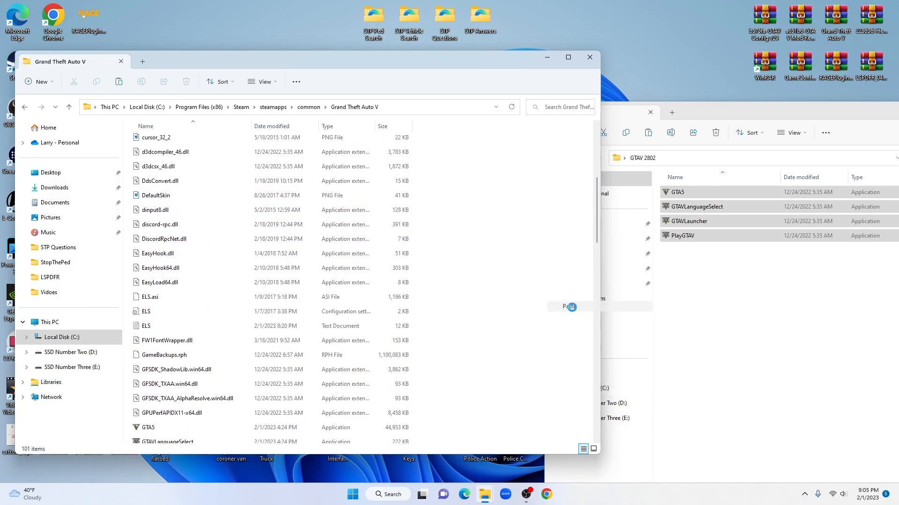
left_click(569, 307)
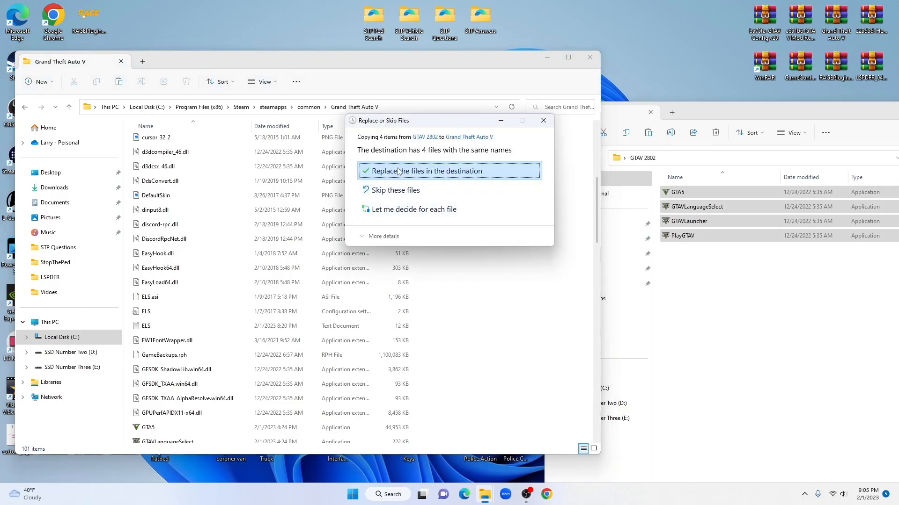
left_click(427, 170)
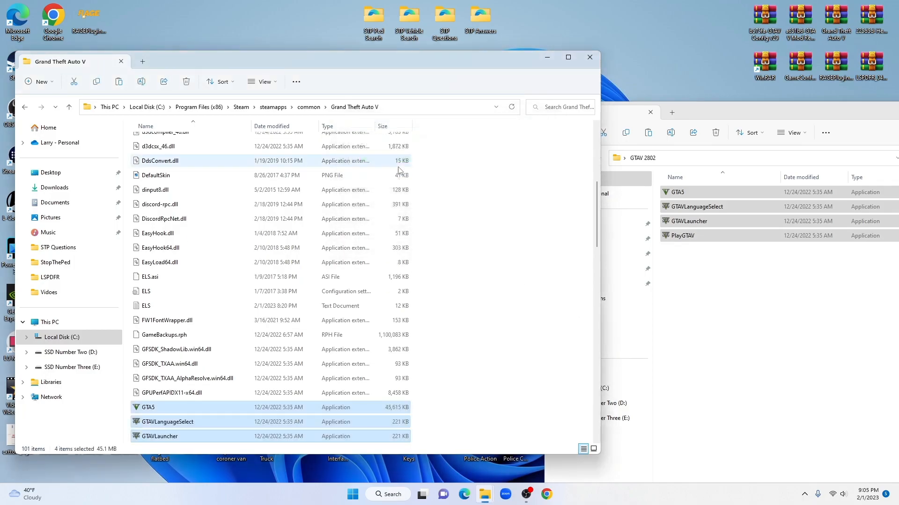
mouse_move(398, 170)
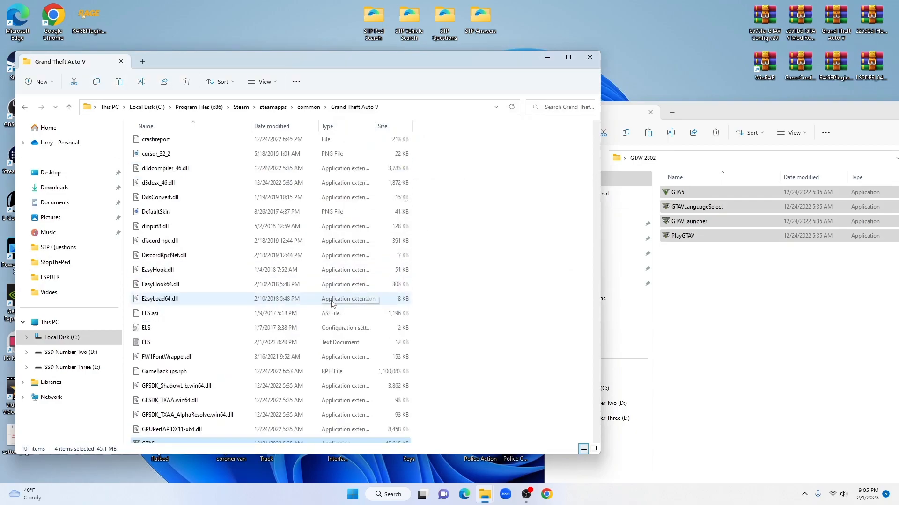
scroll("down", 3)
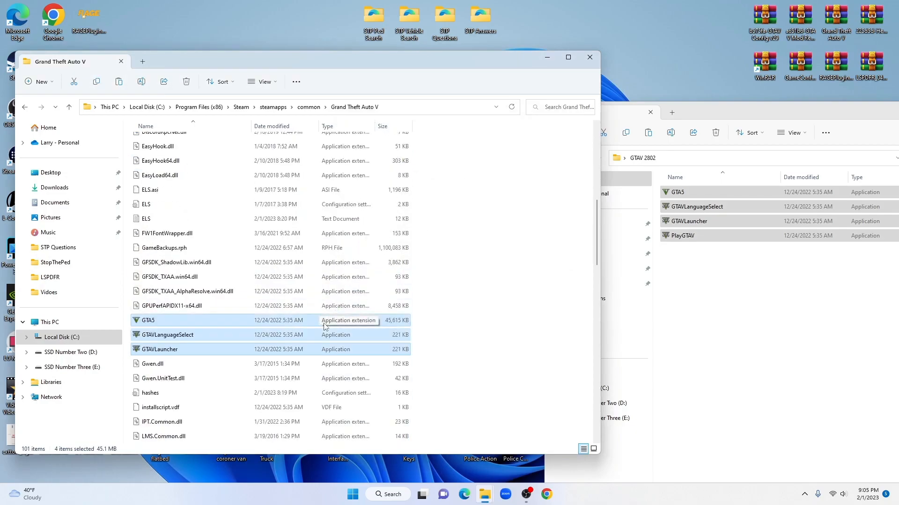
mouse_move(167, 320)
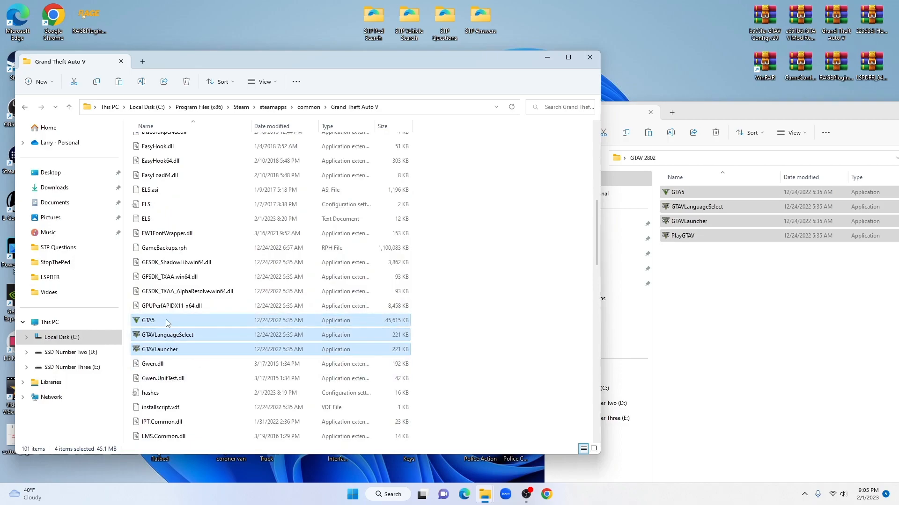
mouse_move(166, 320)
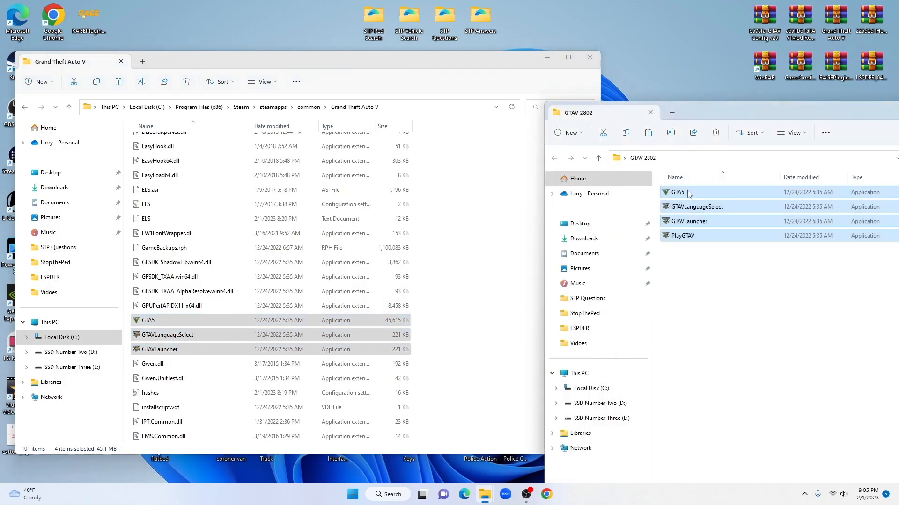
mouse_move(688, 193)
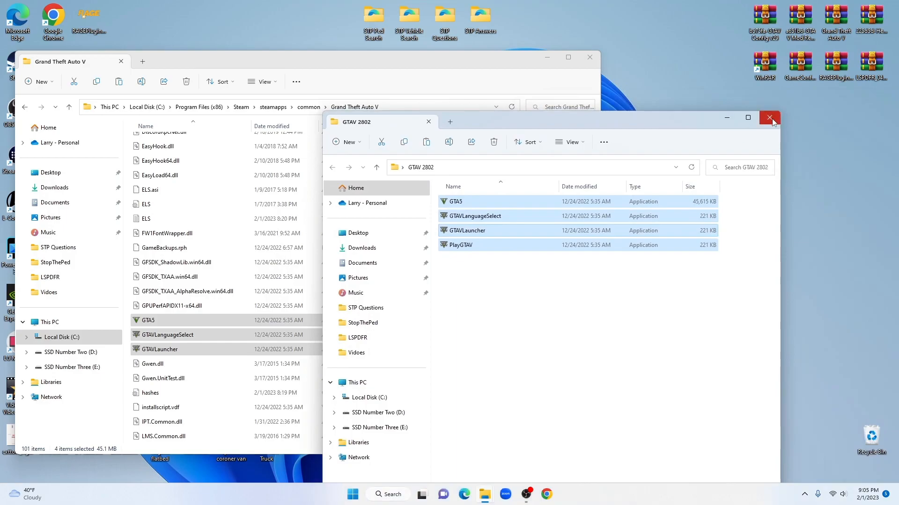
- Close the GTAV 2802 window and look over the plugins\LSPDFR folder, then go back to the game folder
left_click(768, 117)
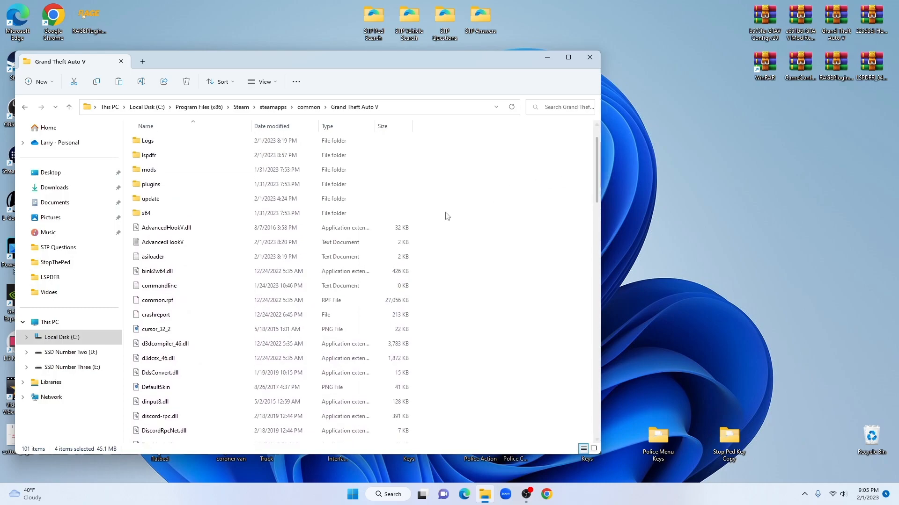
scroll("down", 3)
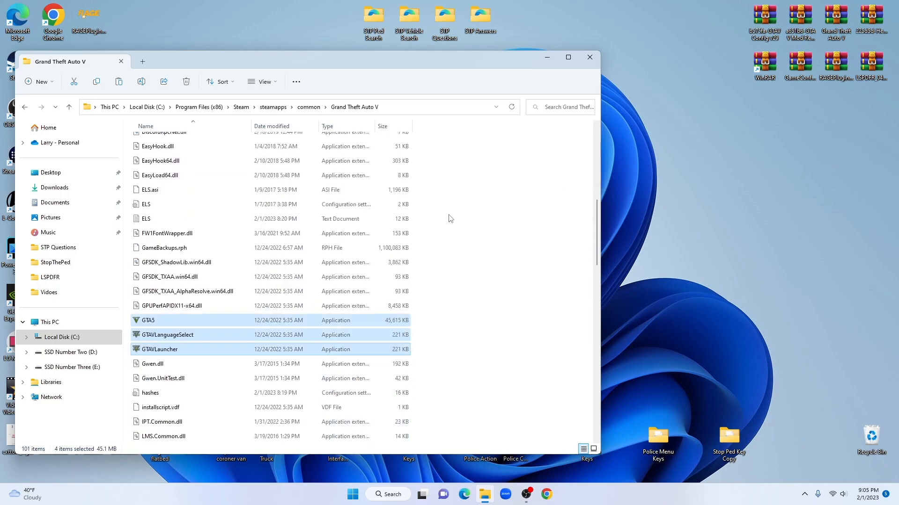
mouse_move(550, 262)
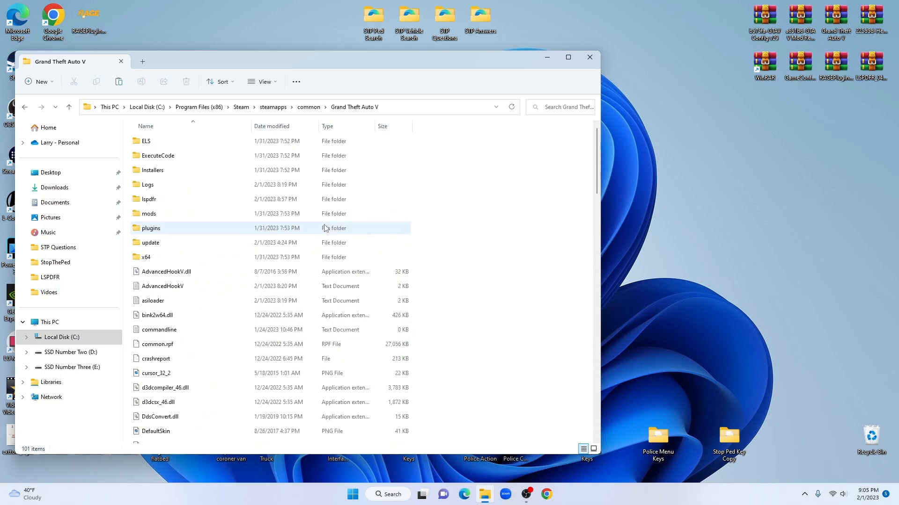
double_click(152, 228)
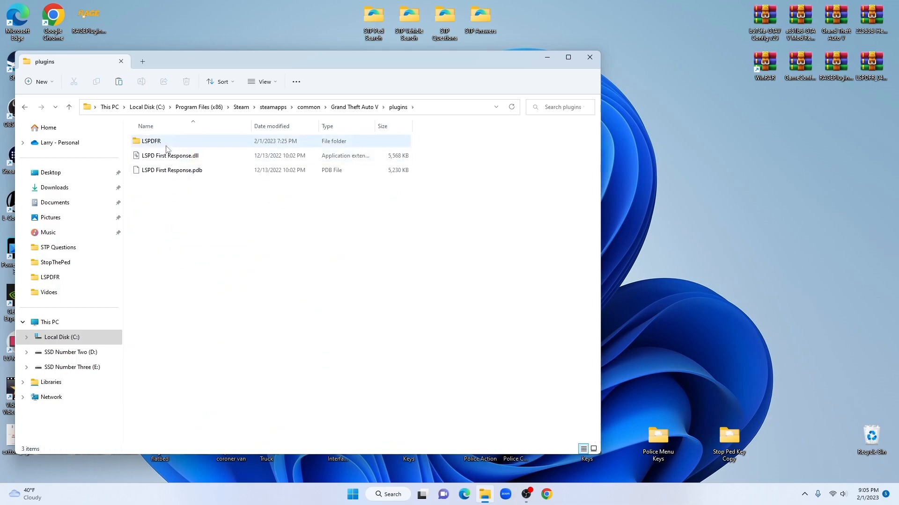
double_click(151, 140)
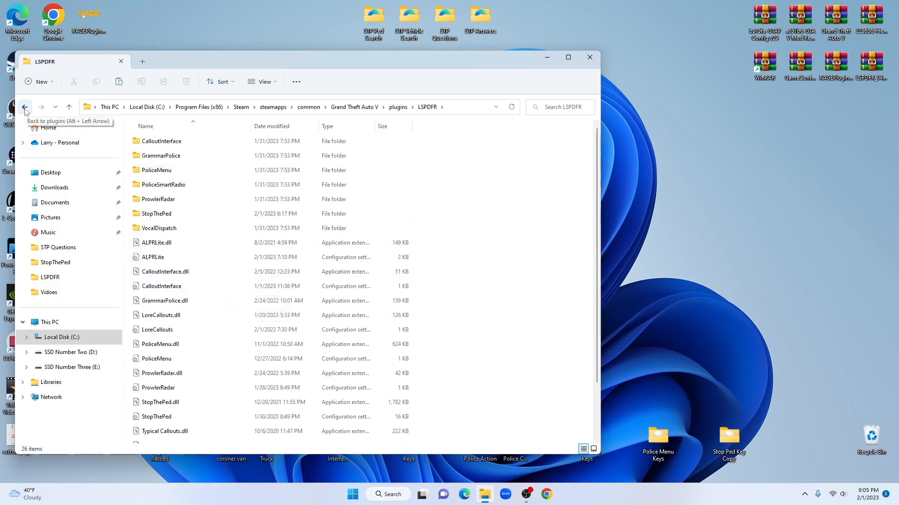
left_click(24, 107)
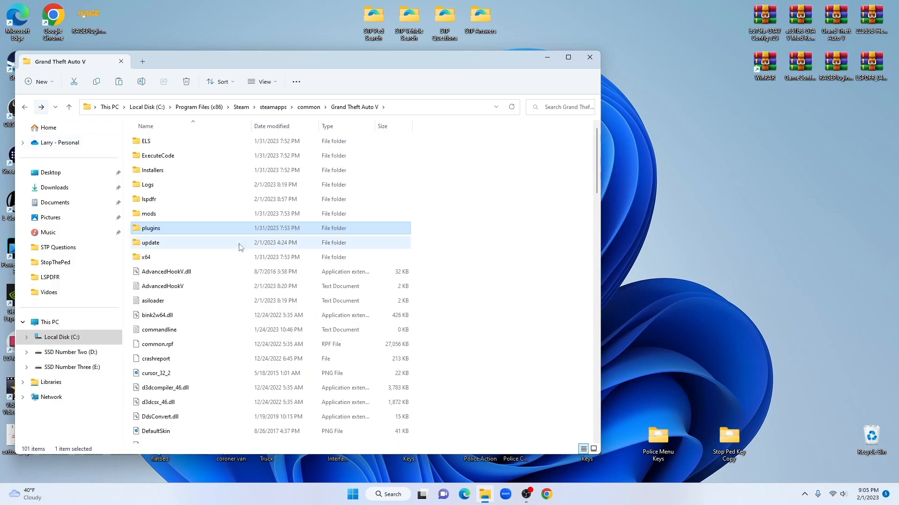
- Scroll down to RAGEPluginHook and launch it to start the modded game
scroll("down", 3)
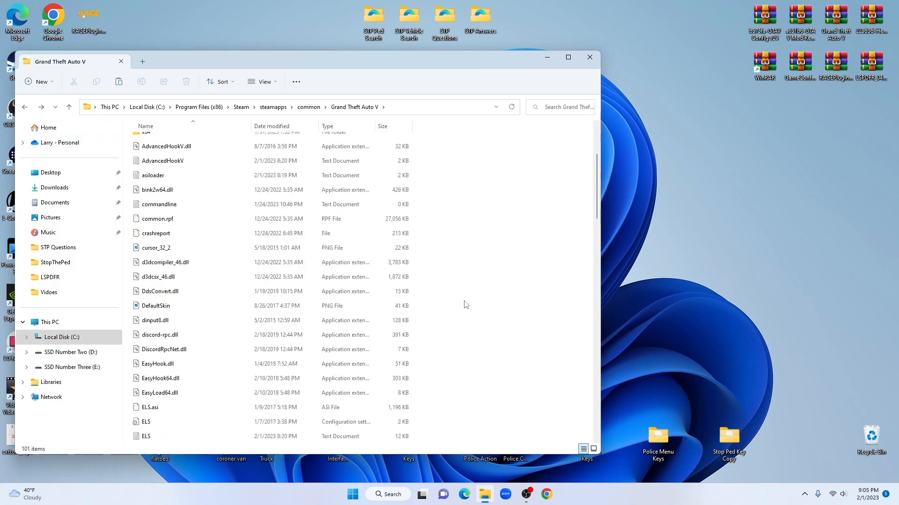
scroll("down", 3)
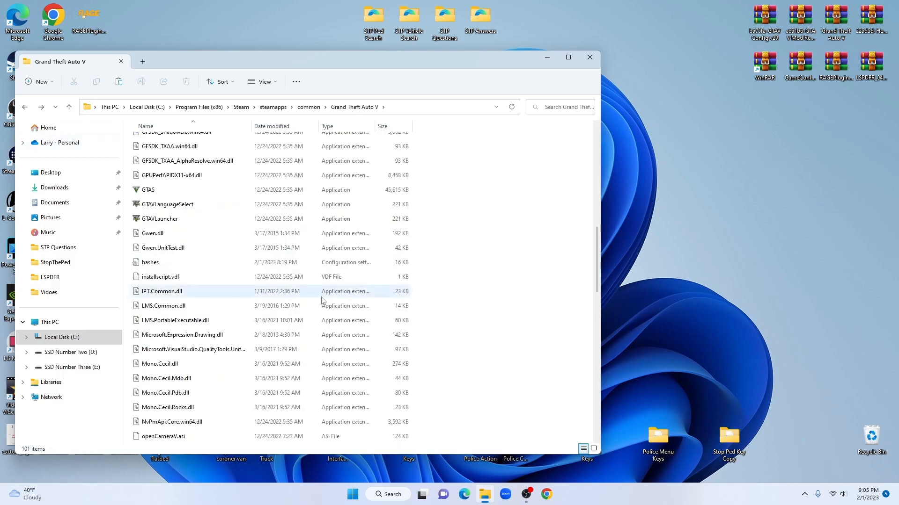
left_click(147, 189)
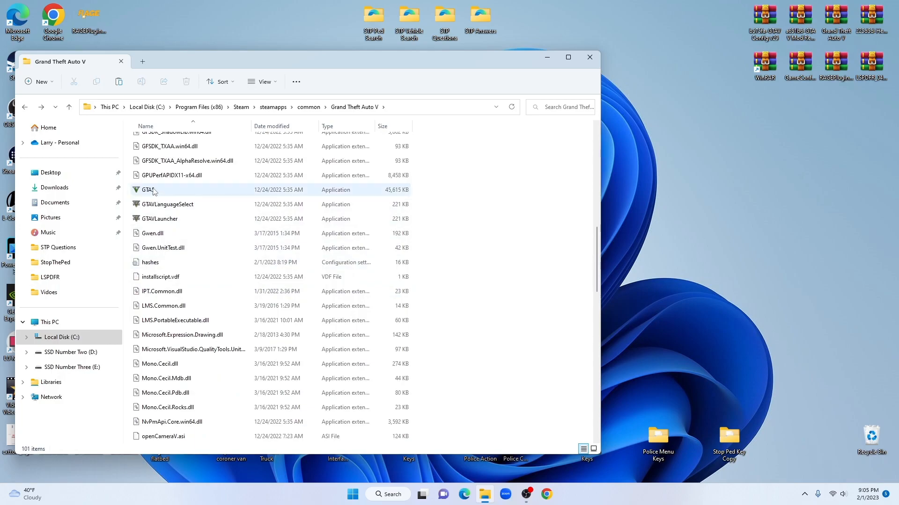
mouse_move(149, 189)
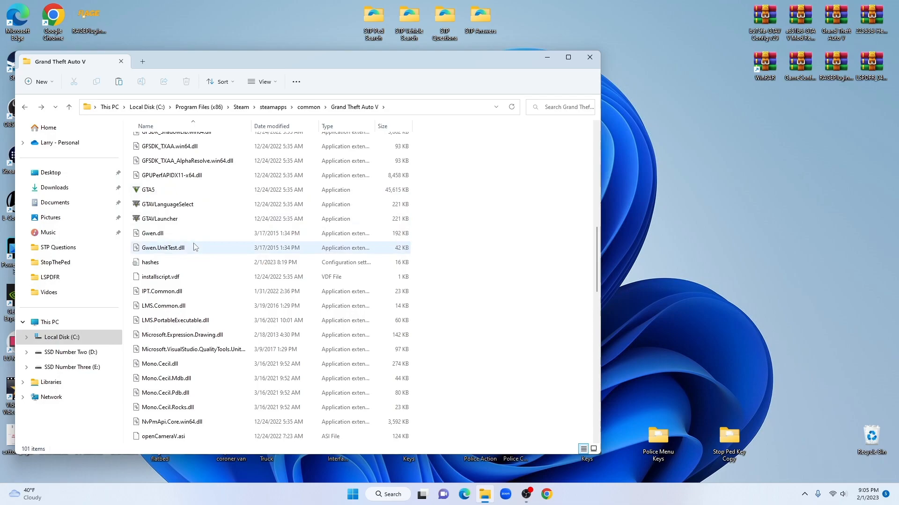
scroll("down", 3)
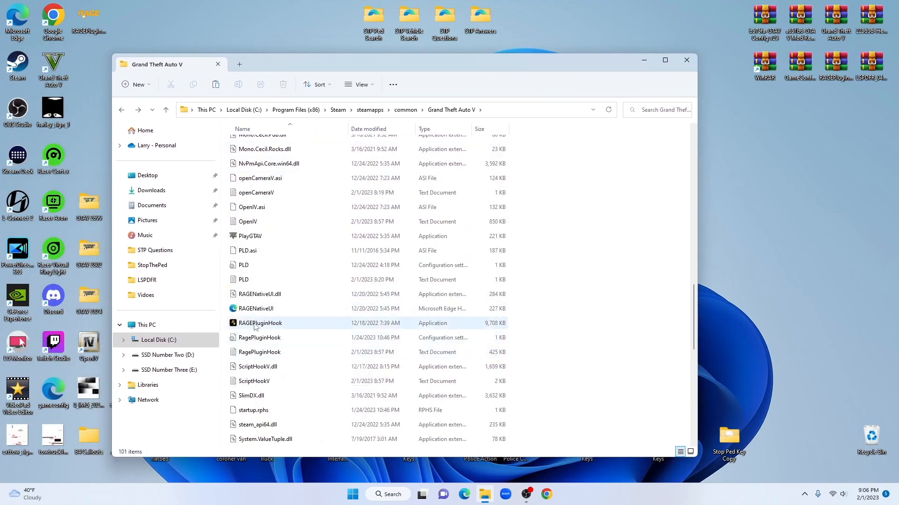
left_click(260, 323)
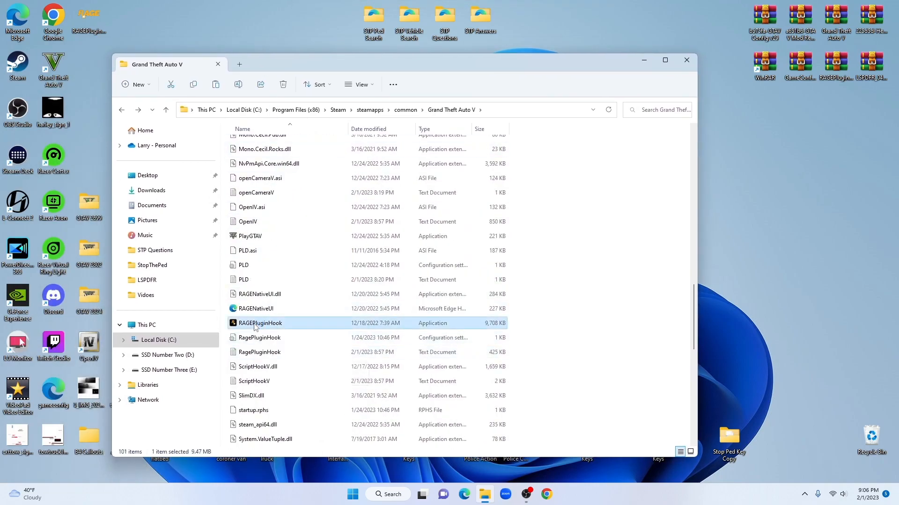
double_click(259, 323)
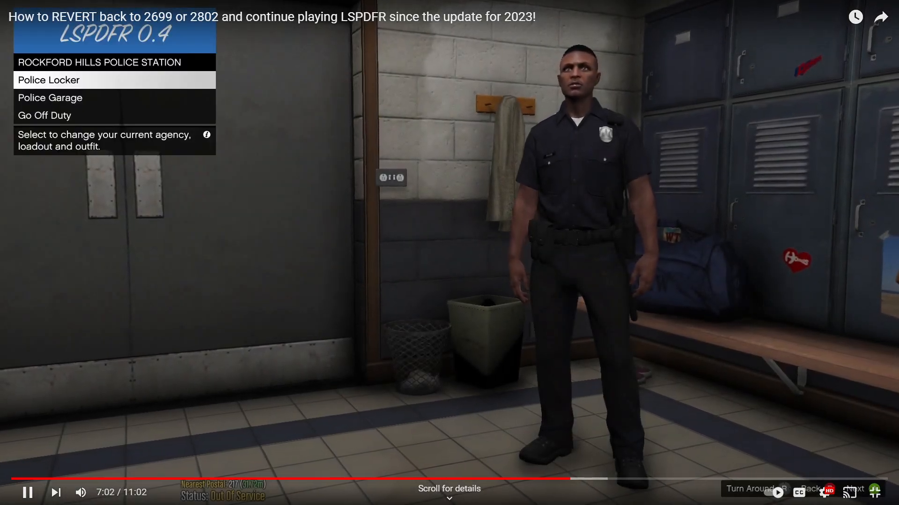
- Confirm the LSPD officer outfit in the Police Locker and spawn in a patrol car at the Police Garage
left_click(49, 79)
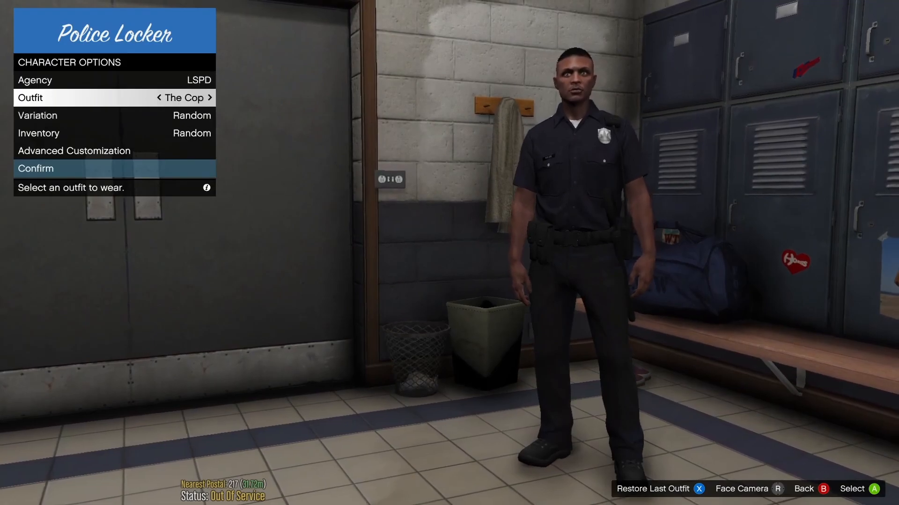
key("B")
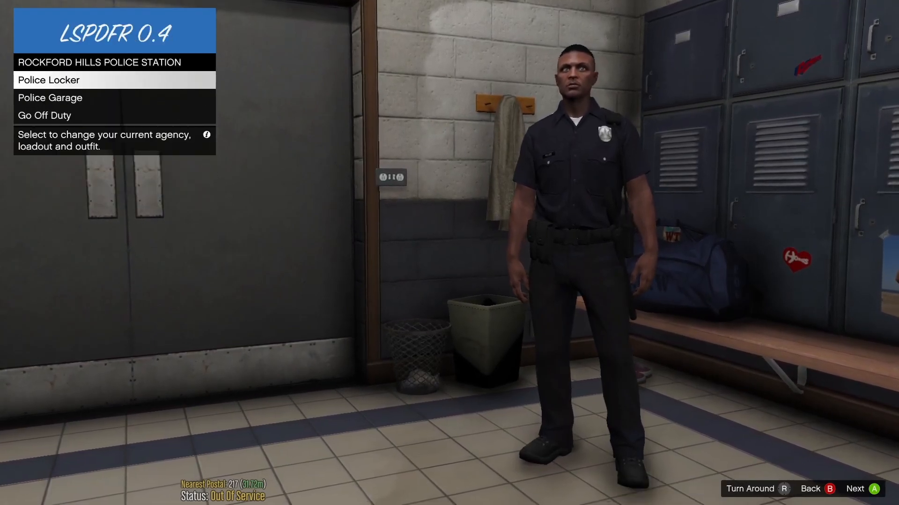
key("down")
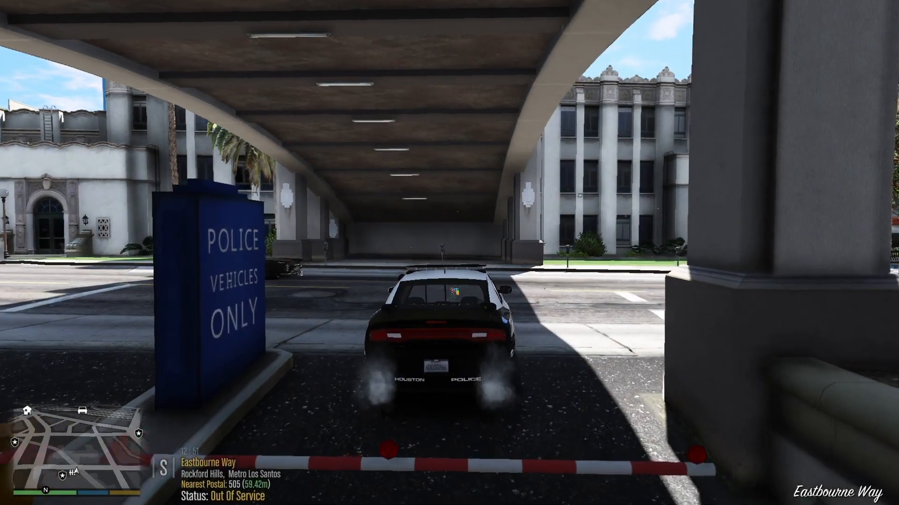
- Drive out of the garage, set the trainer time to 18.00h and load all weapons from Slot 1
key("w")
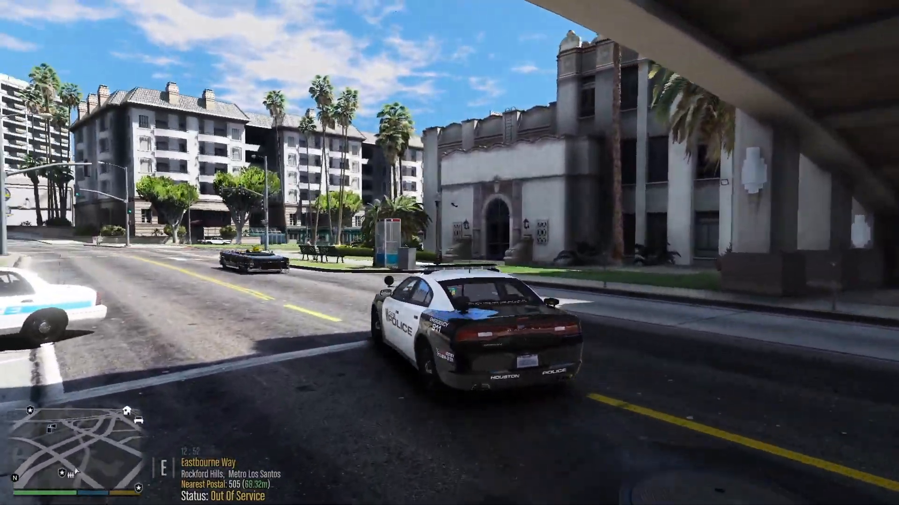
key("w")
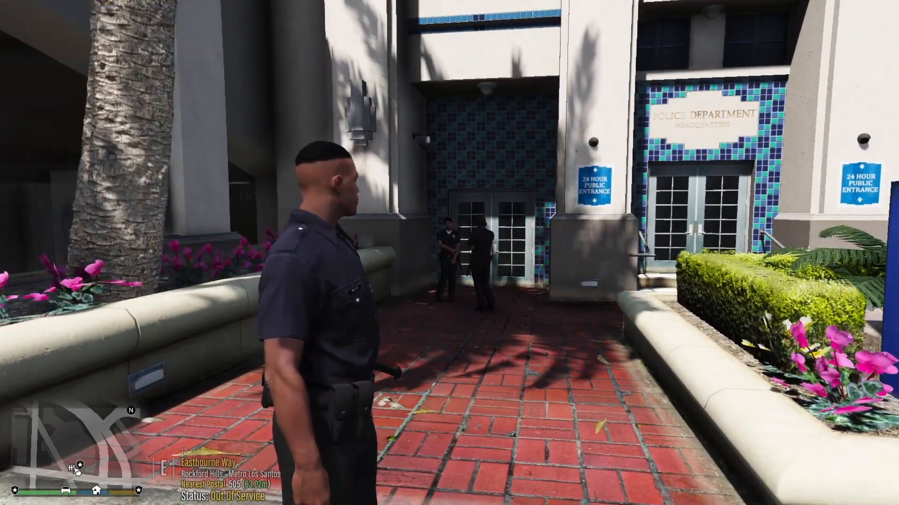
key("F4")
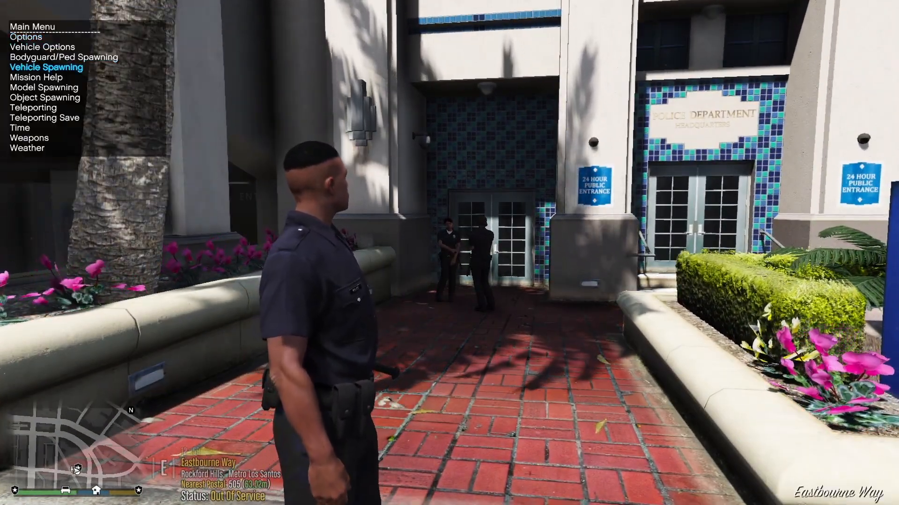
left_click(23, 127)
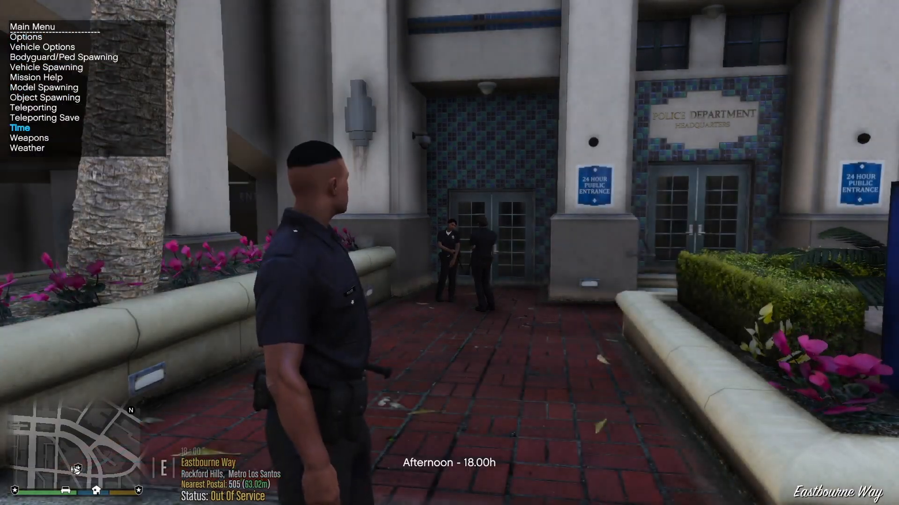
left_click(26, 137)
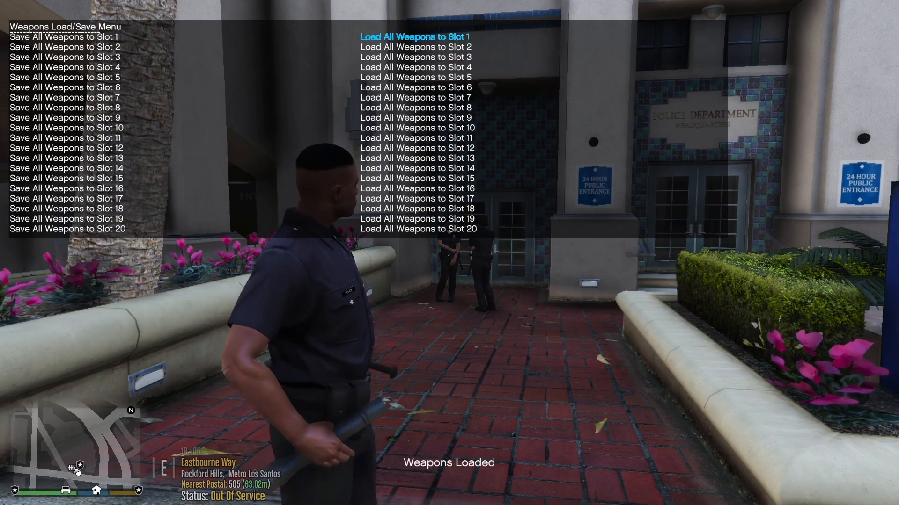
key("Escape")
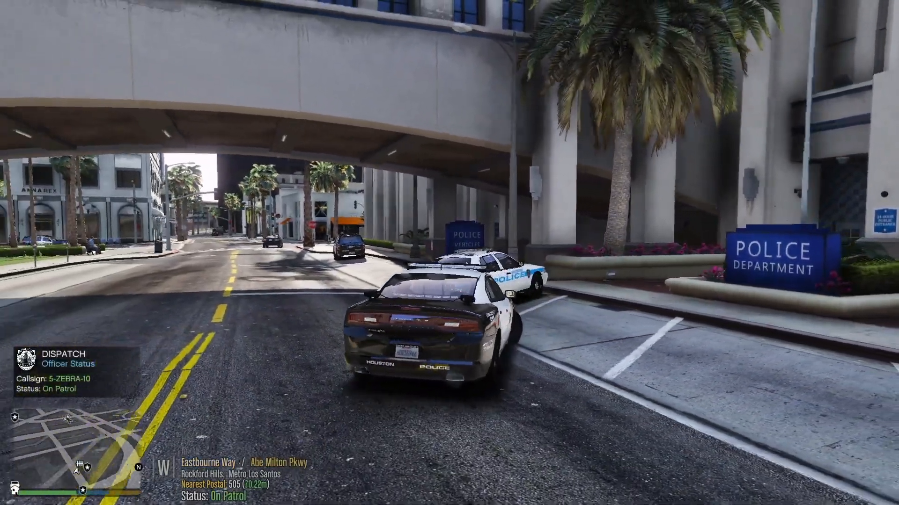
- Patrol with the emergency lights switched on, driving toward the fire station
key("w")
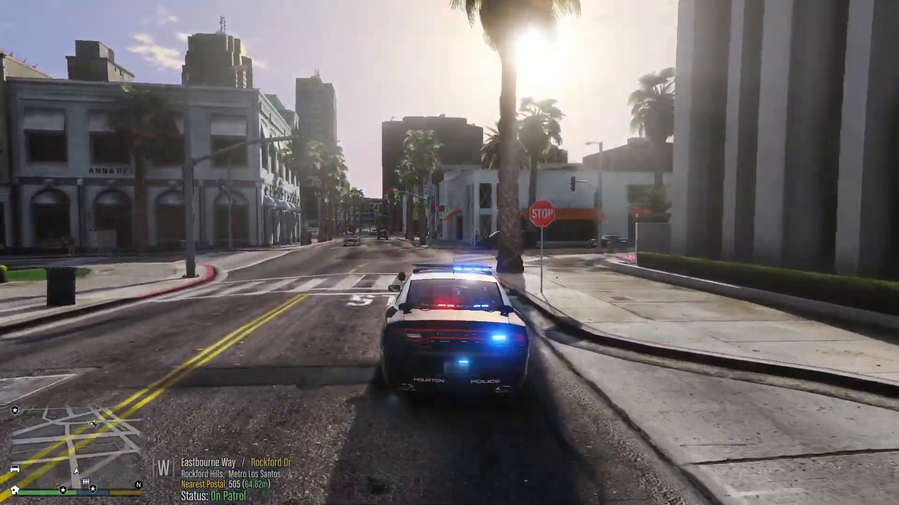
key("w")
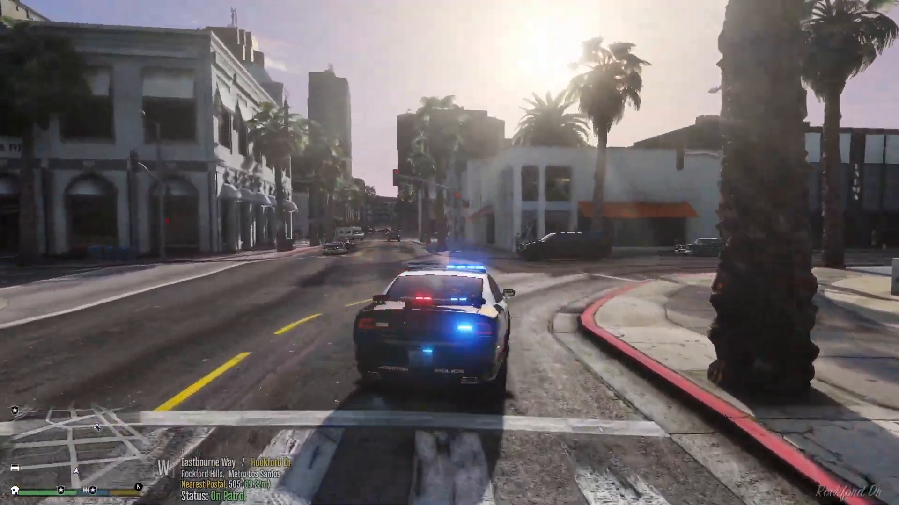
key("w")
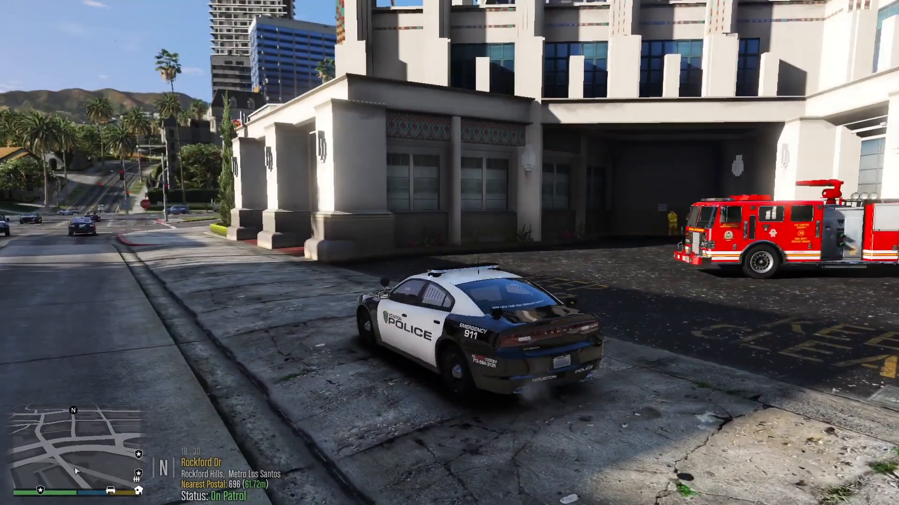
- Accept the Suspicious Vehicle callout at 568 Vinewood Blvd from the Interaction Menu
key("m")
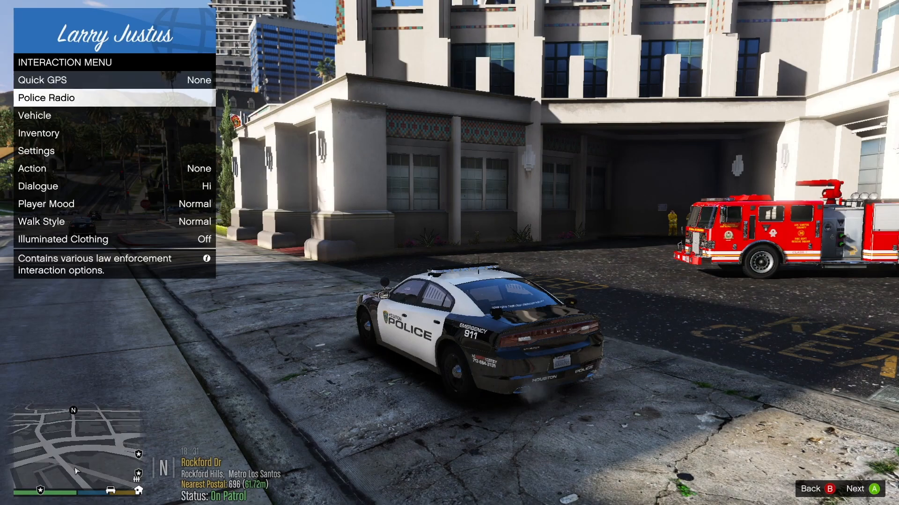
left_click(42, 98)
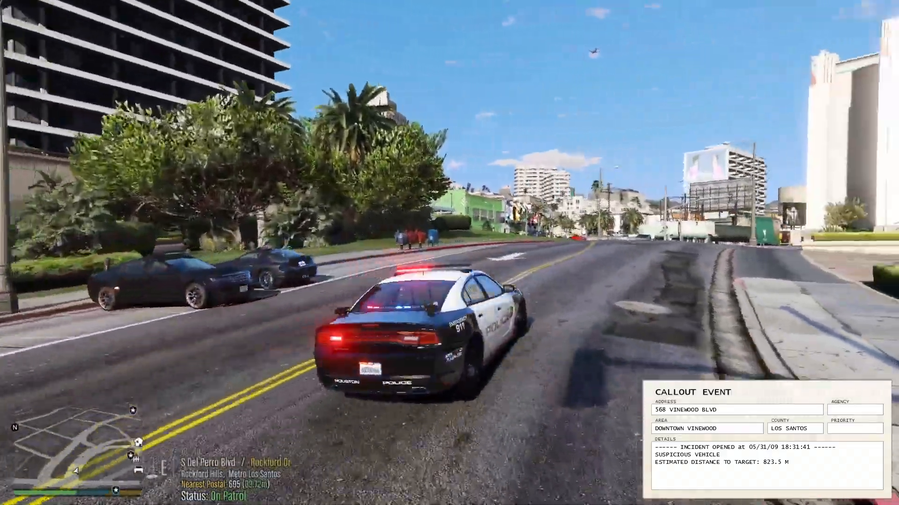
- Drive back to Rockford Hills Police Station and walk up to the entrance doors
key("w")
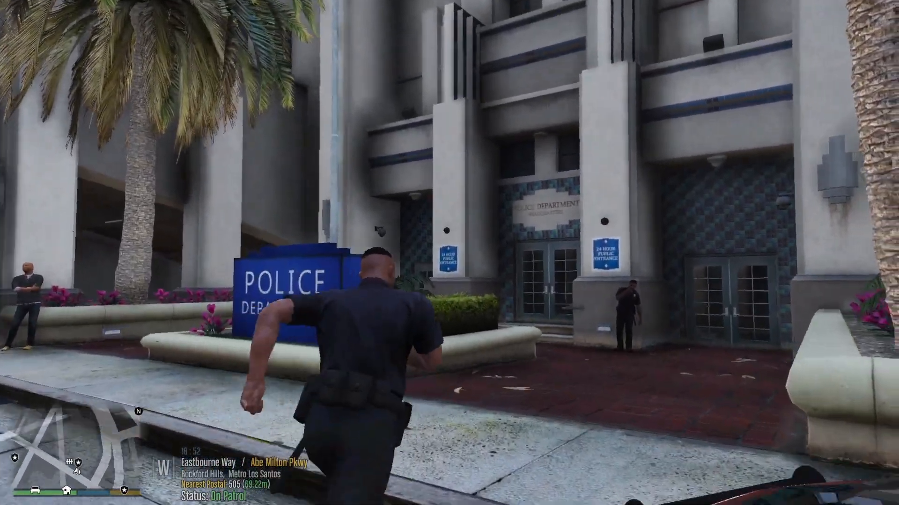
key("w")
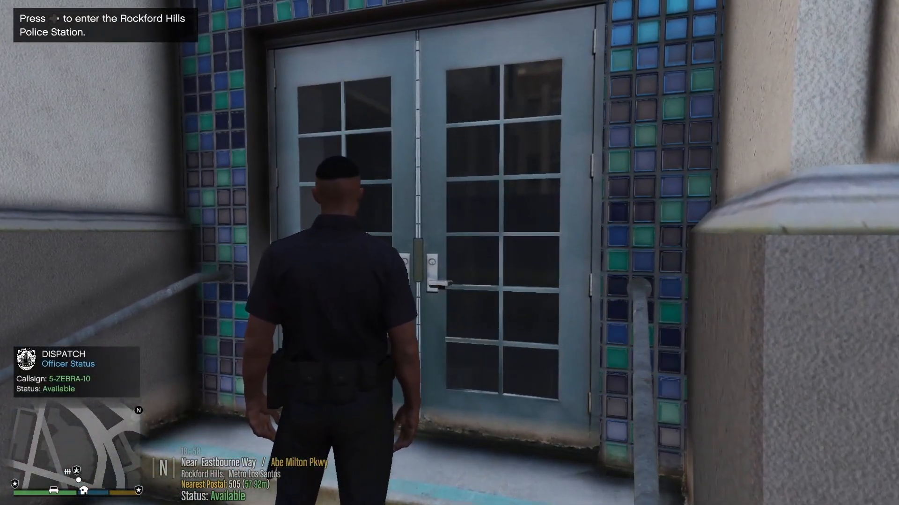
- Enter the station, choose Go Off Duty in the LSPDFR 0.4 menu, and bring up the pause menu
key("E")
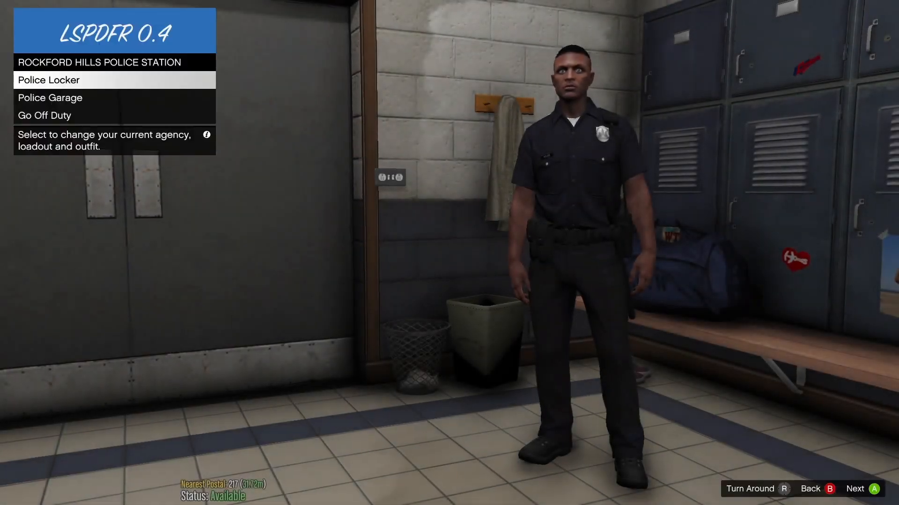
key("down")
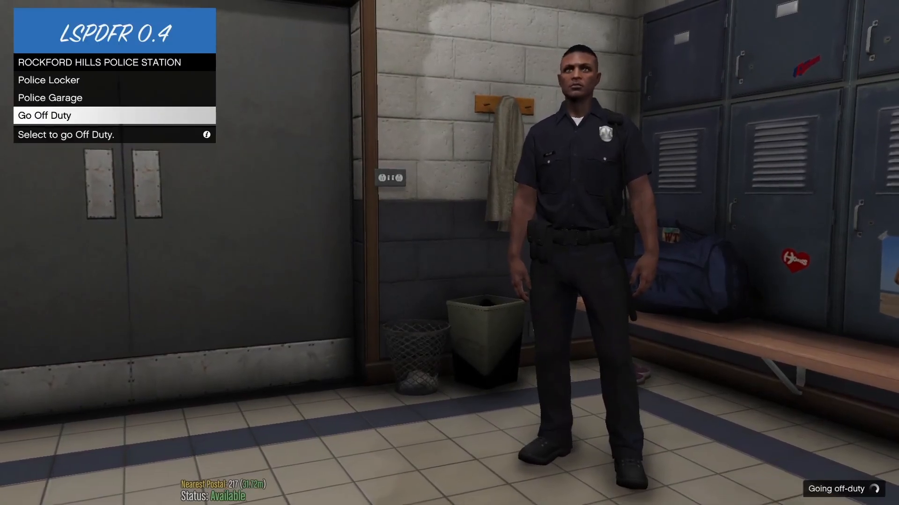
left_click(51, 116)
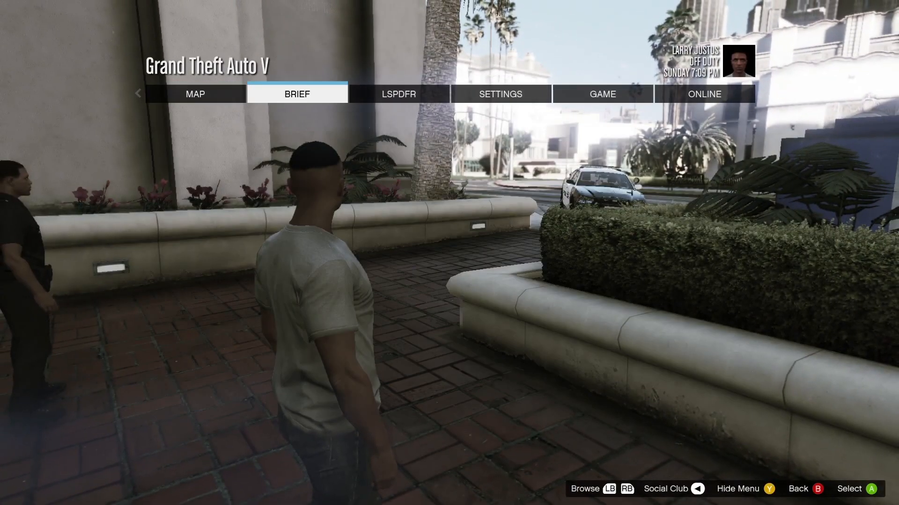
left_click(399, 94)
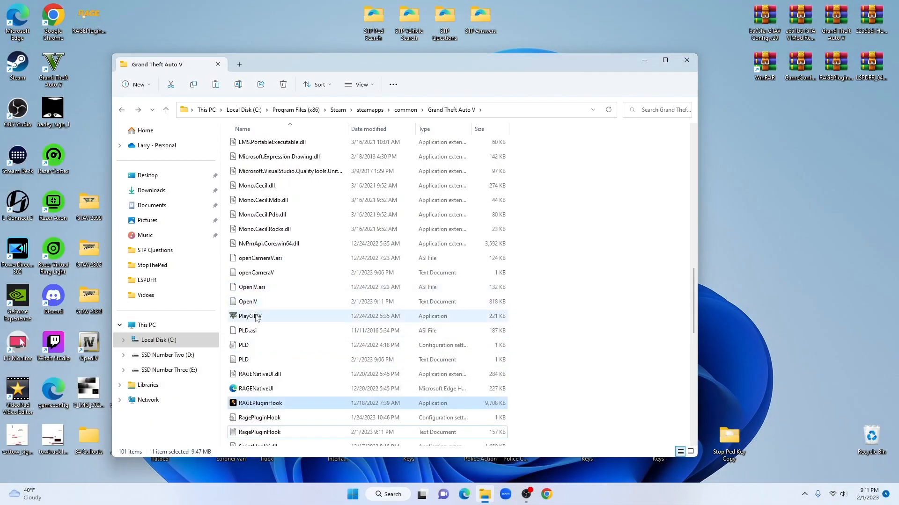
mouse_move(249, 316)
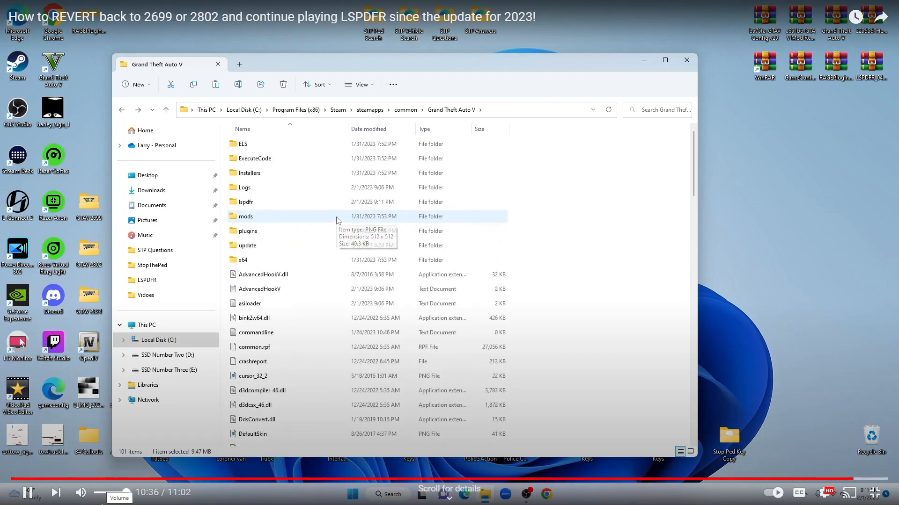
mouse_move(426, 71)
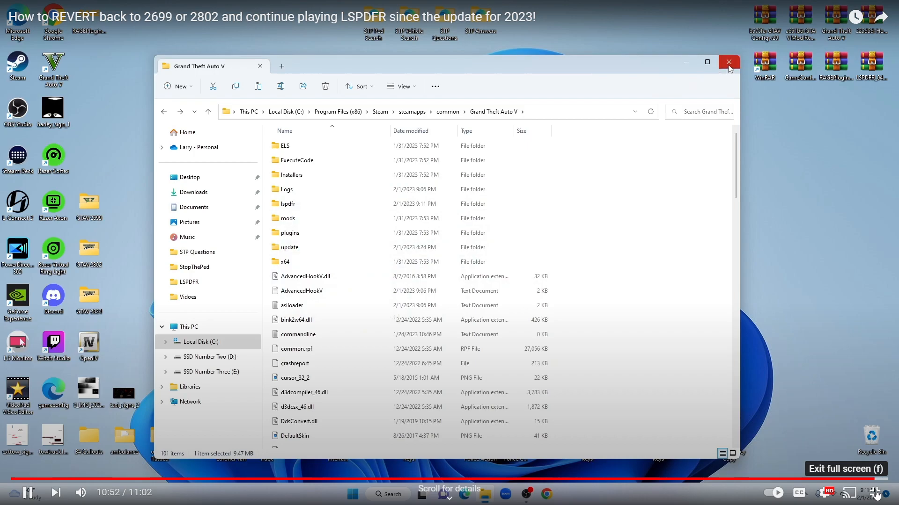
mouse_move(729, 66)
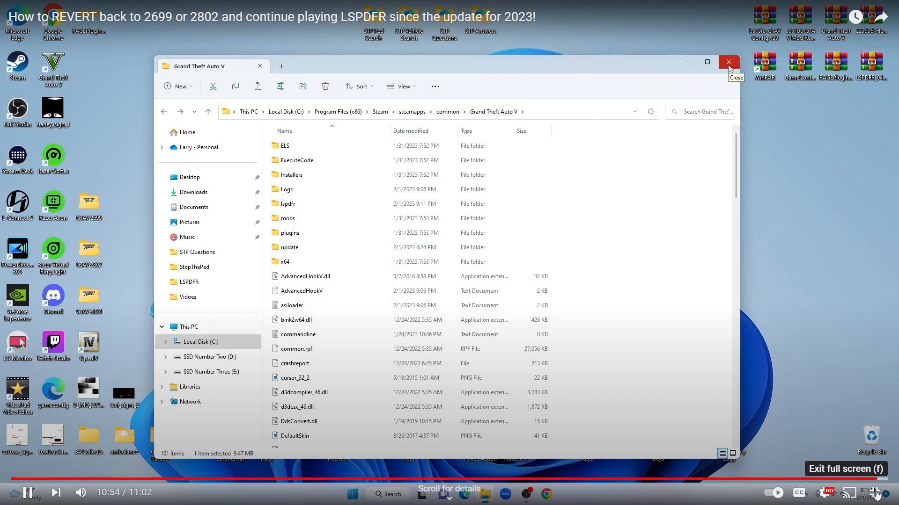